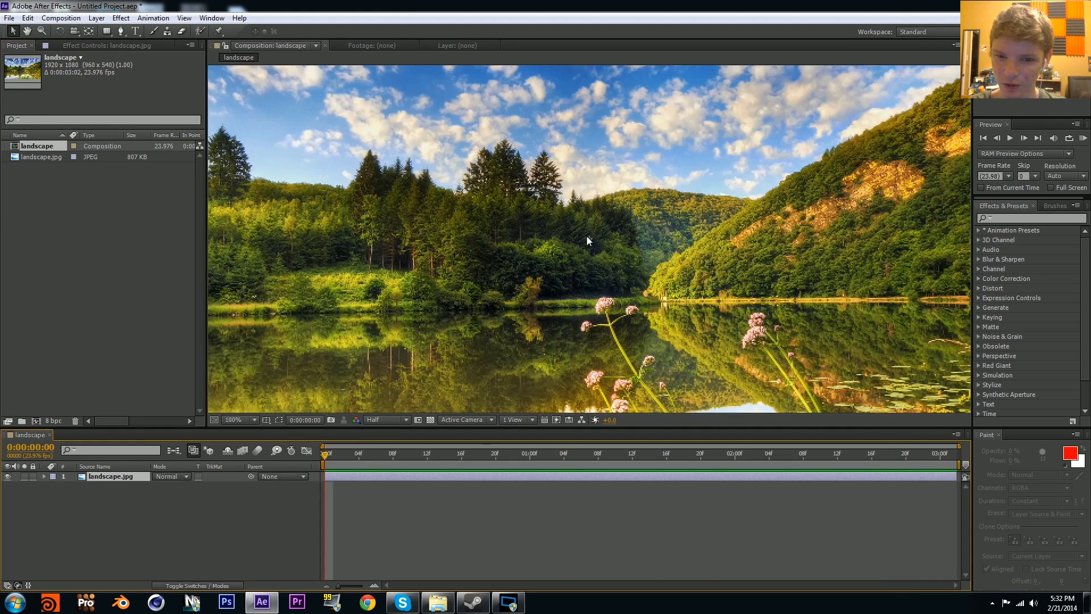
Step: Fit the landscape photo in the viewer at 50% and begin a new solid layer
left_click(237, 419)
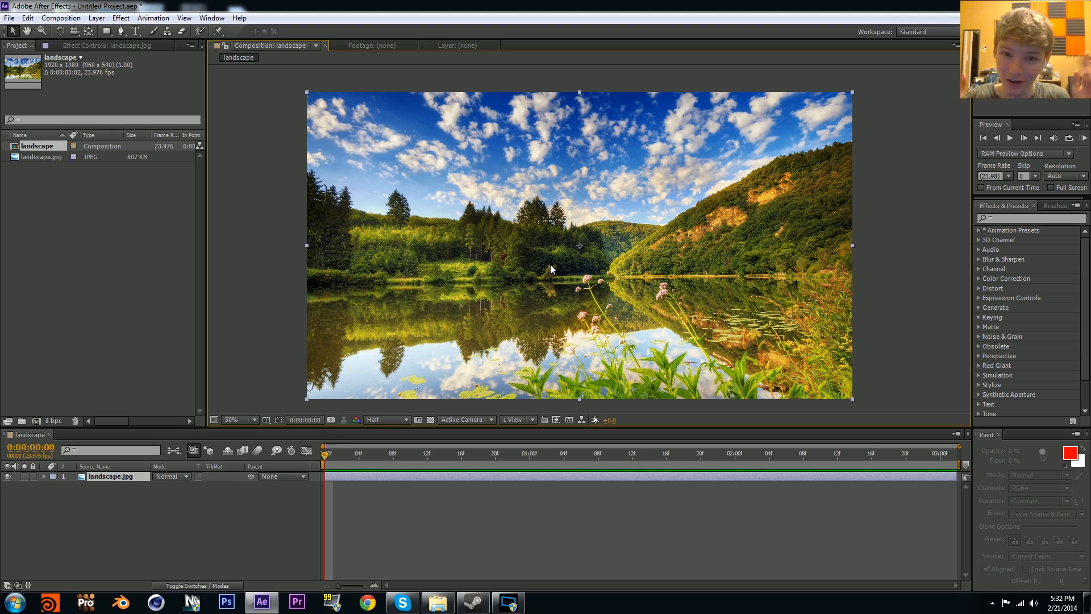
left_click(699, 453)
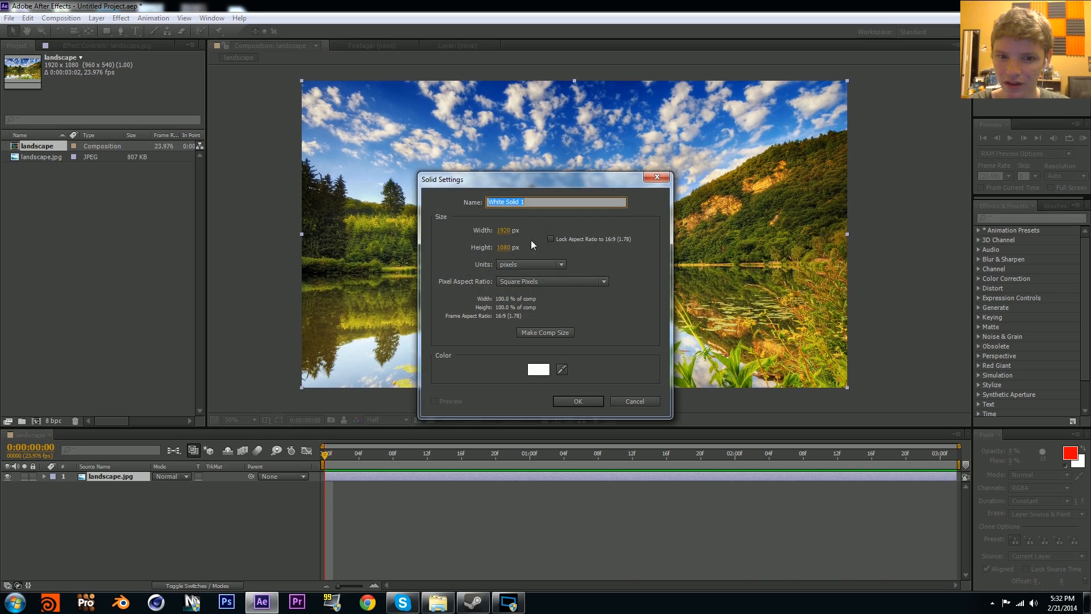
Step: Create a white, comp-sized solid named 'Displacement'
type("Displacement")
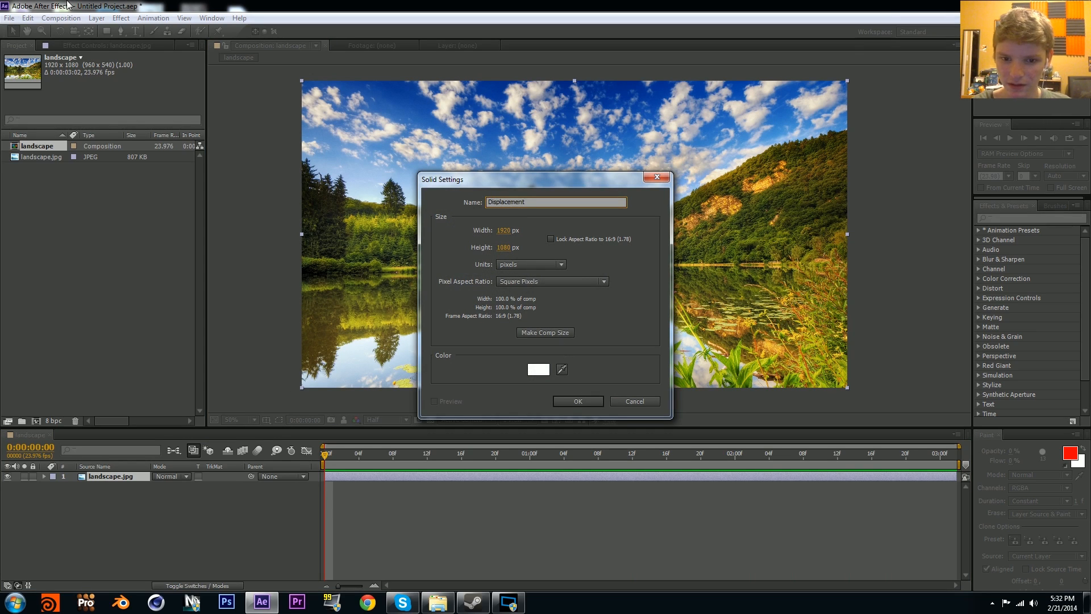
left_click(539, 369)
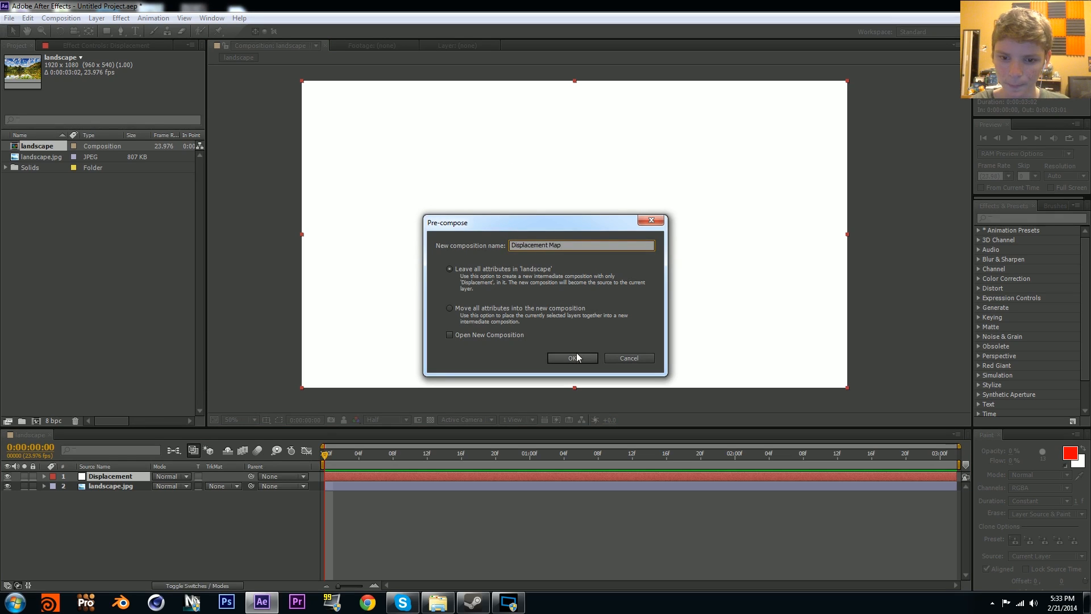
Step: Pre-compose the solid as 'Displacement Map', open it, and show title/action safe guides
left_click(572, 358)
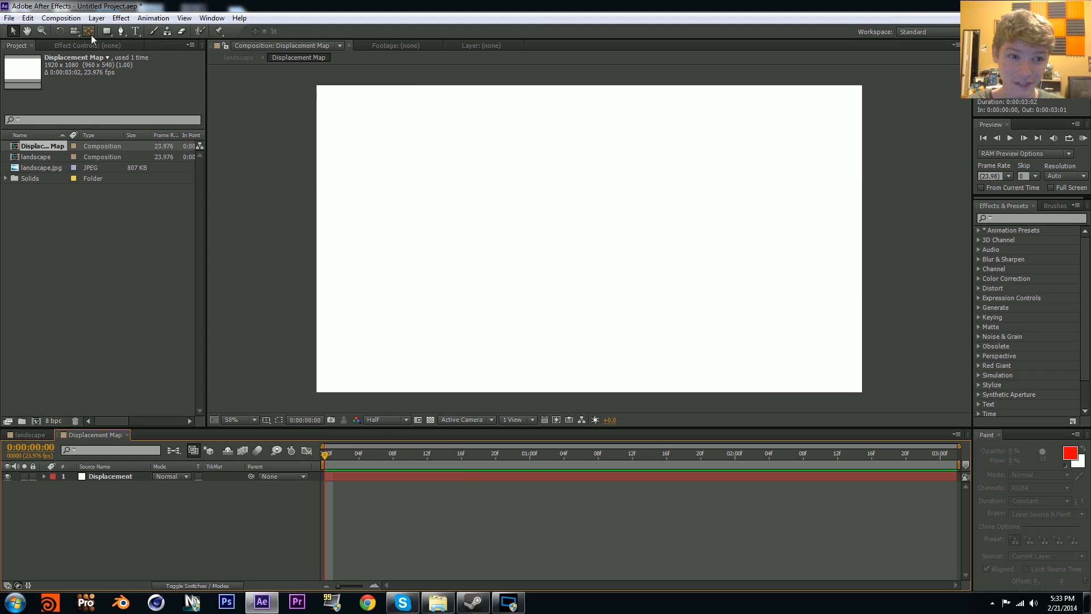
left_click(105, 32)
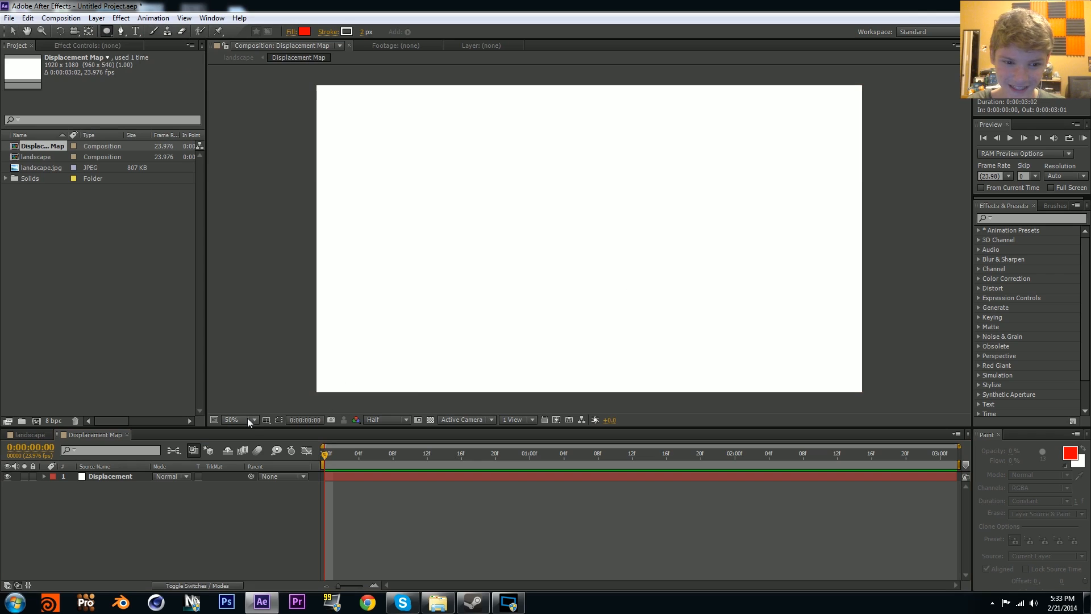
left_click(267, 419)
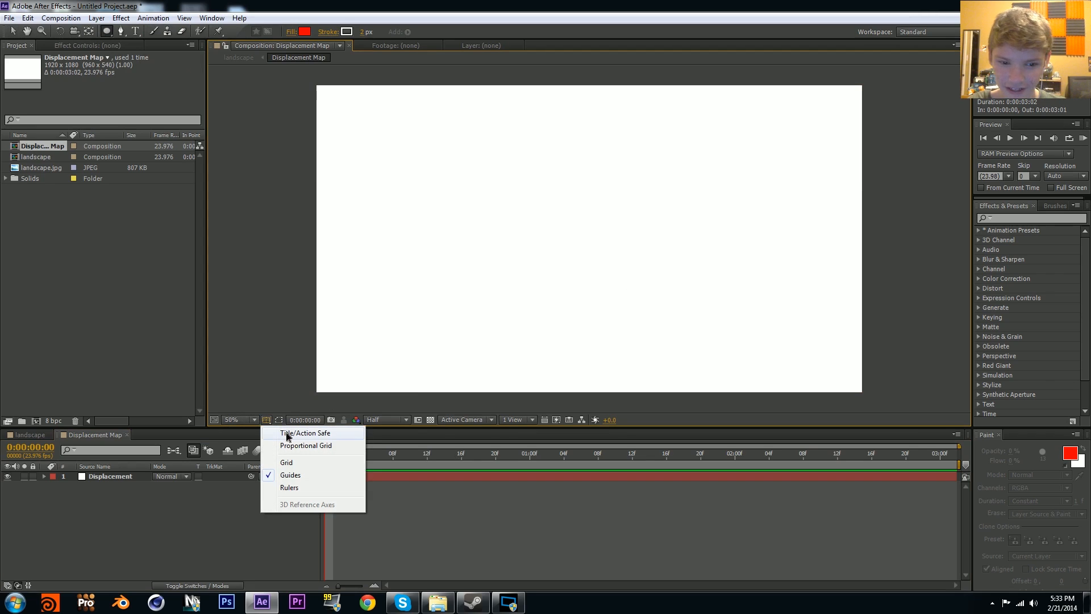
left_click(304, 432)
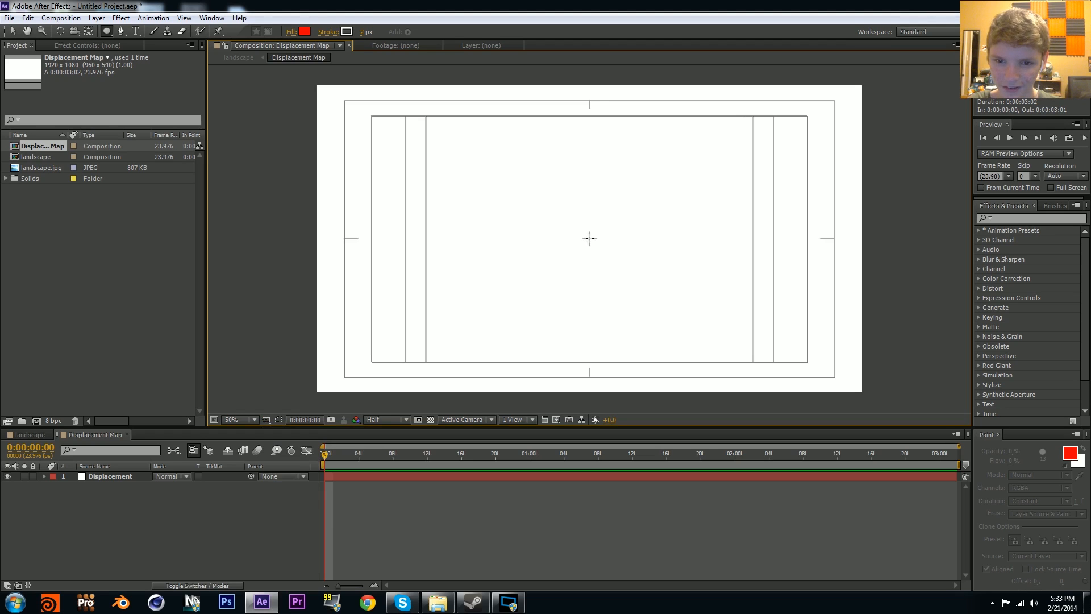
left_click_drag(539, 143, 639, 334)
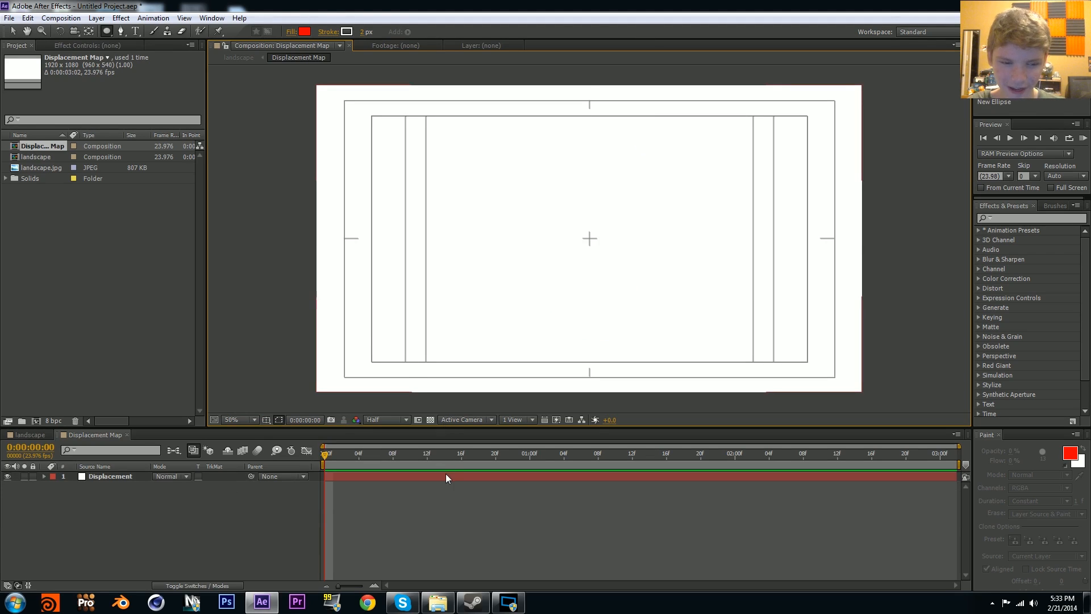
left_click(110, 476)
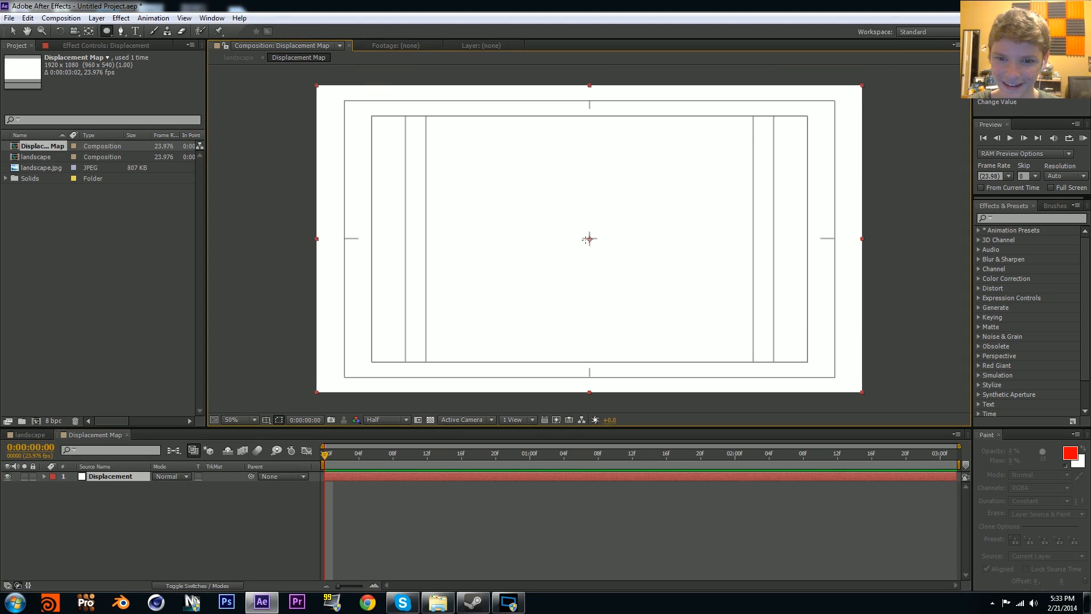
Step: Add a centred circular mask plus a duplicate set to Subtract, with both masks expanded
left_click_drag(570, 223, 608, 256)
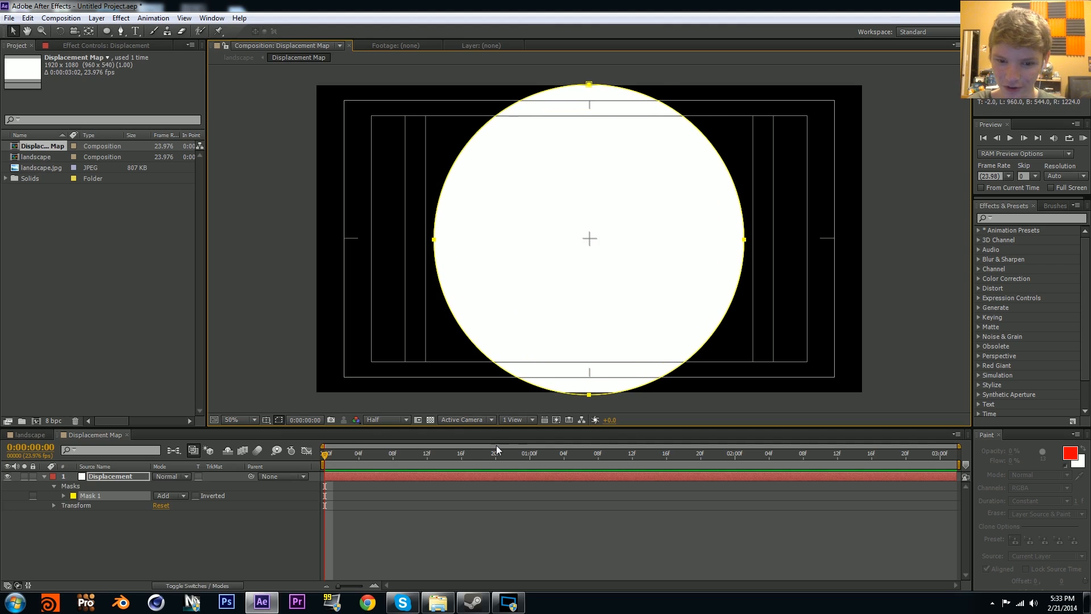
double_click(111, 476)
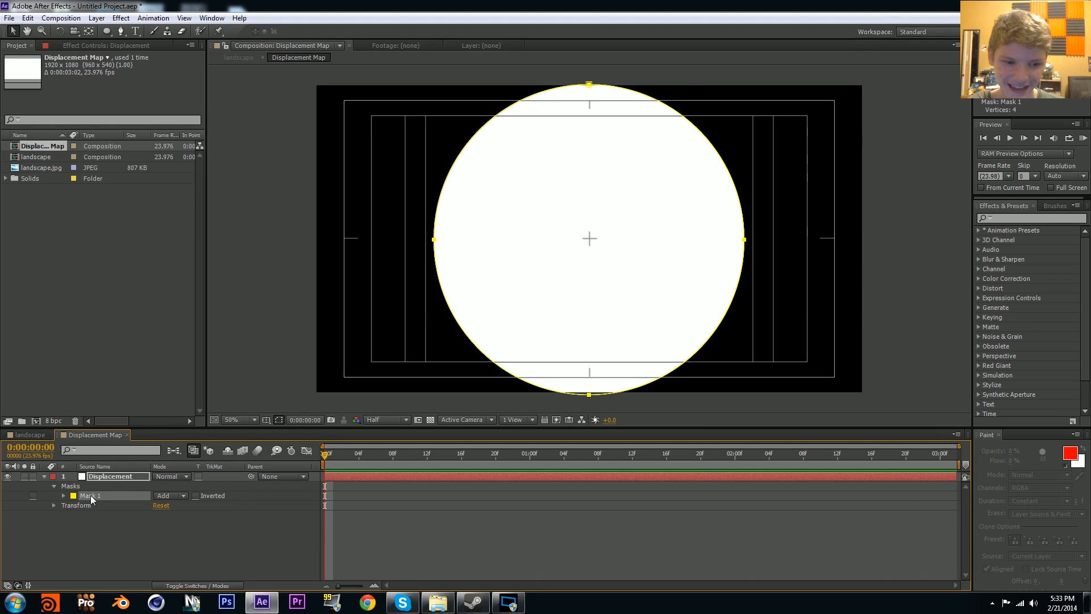
left_click(170, 504)
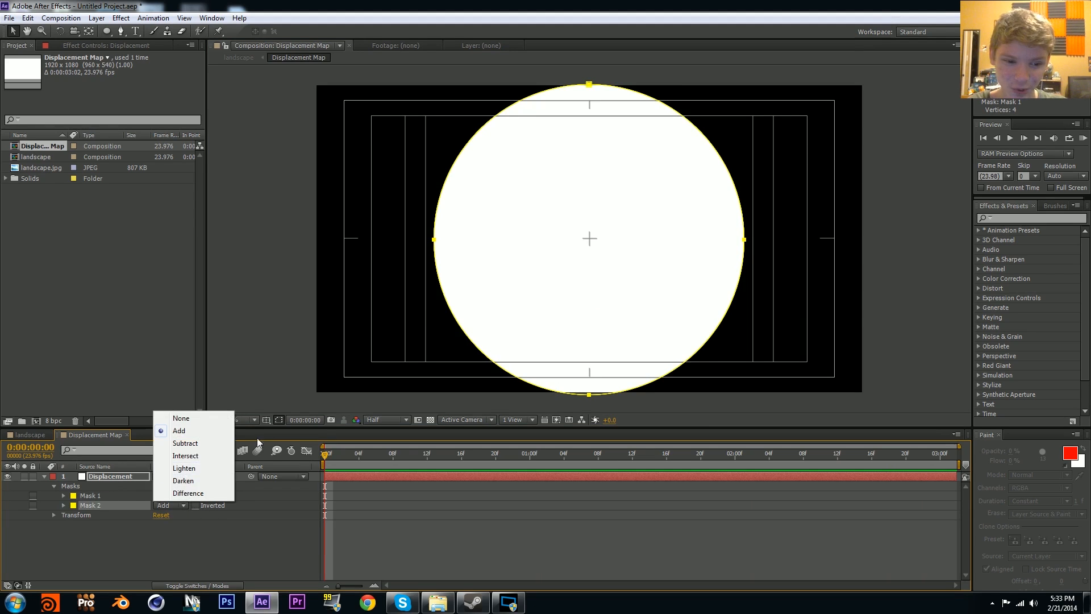
left_click(186, 443)
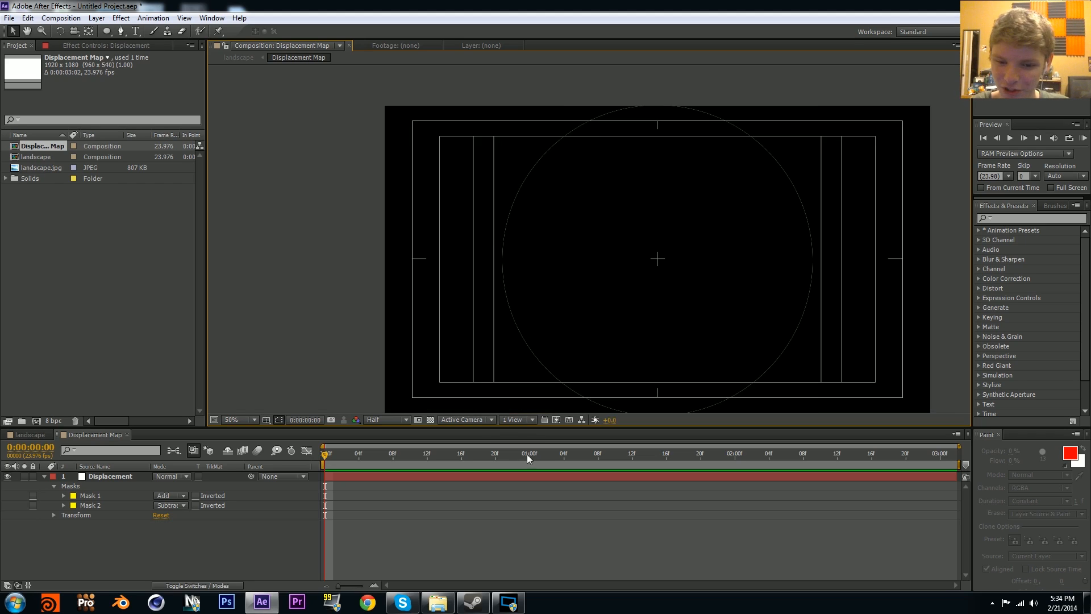
mouse_move(157, 463)
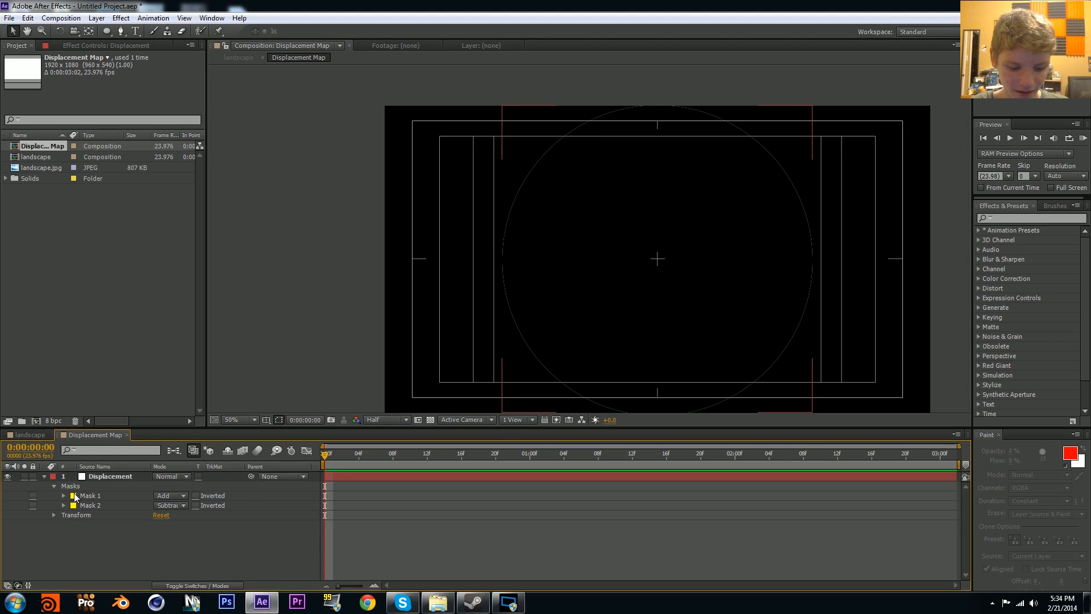
left_click(64, 496)
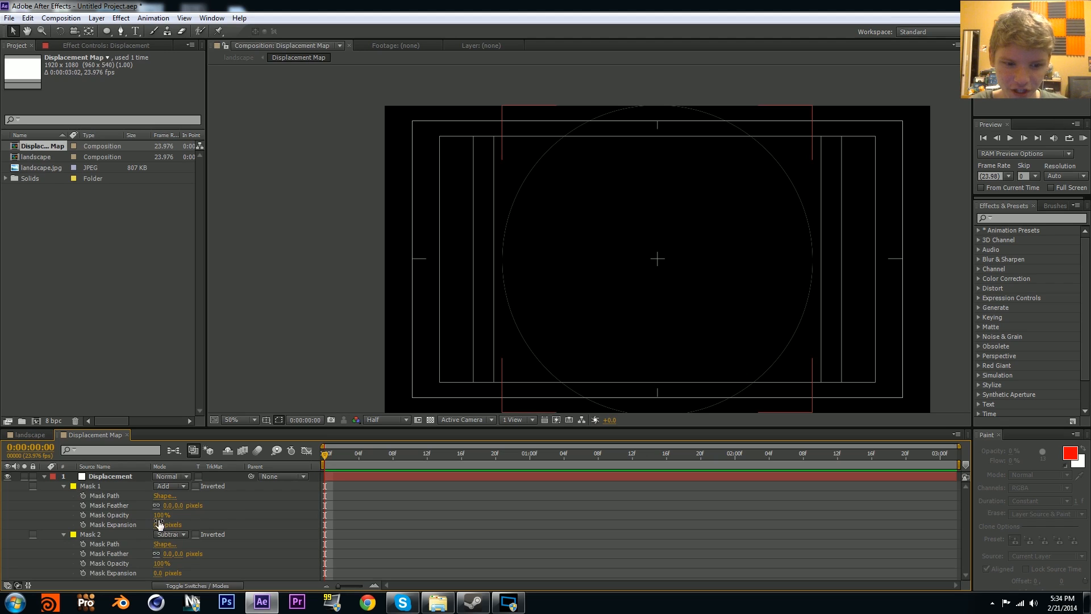
Step: Keyframe Mask 1 expansion from -550 to 500 across the clip, with Mask 2 at -550
left_click_drag(167, 524, 178, 524)
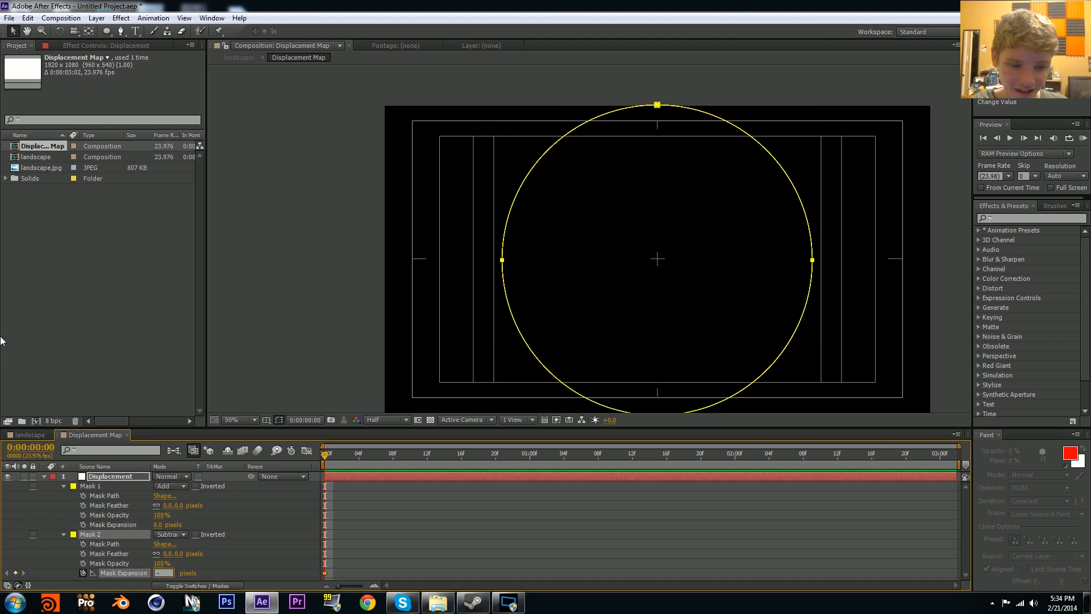
type("-500.0")
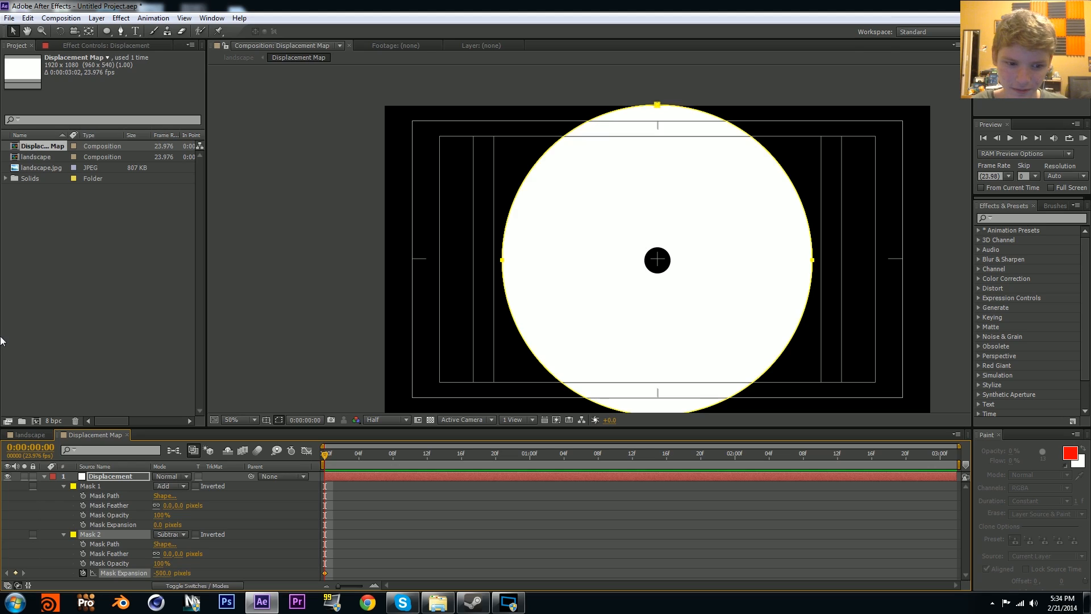
double_click(162, 572)
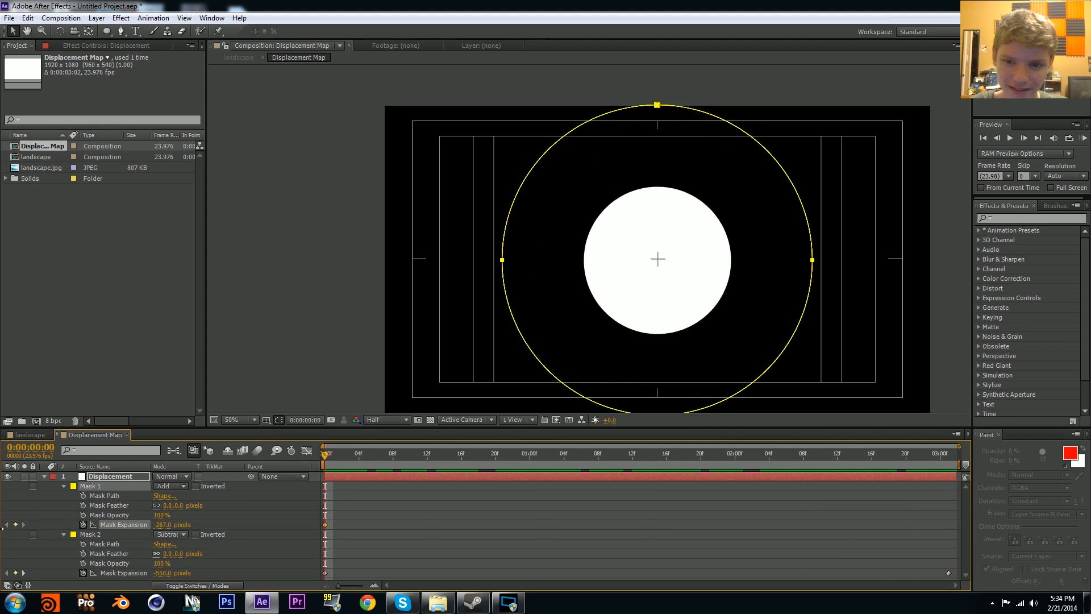
double_click(168, 524)
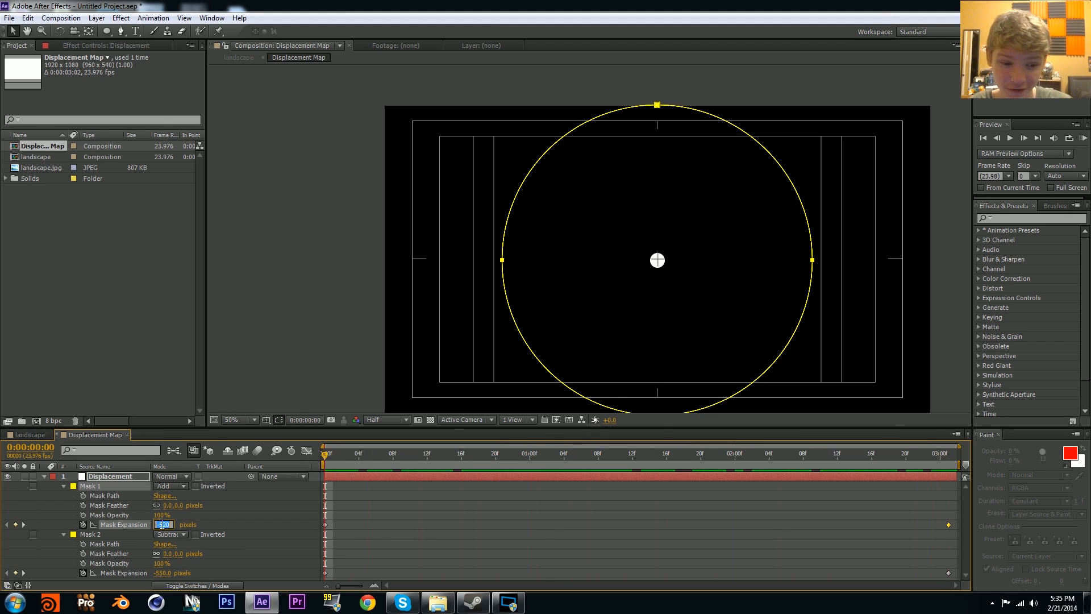
type("500.0")
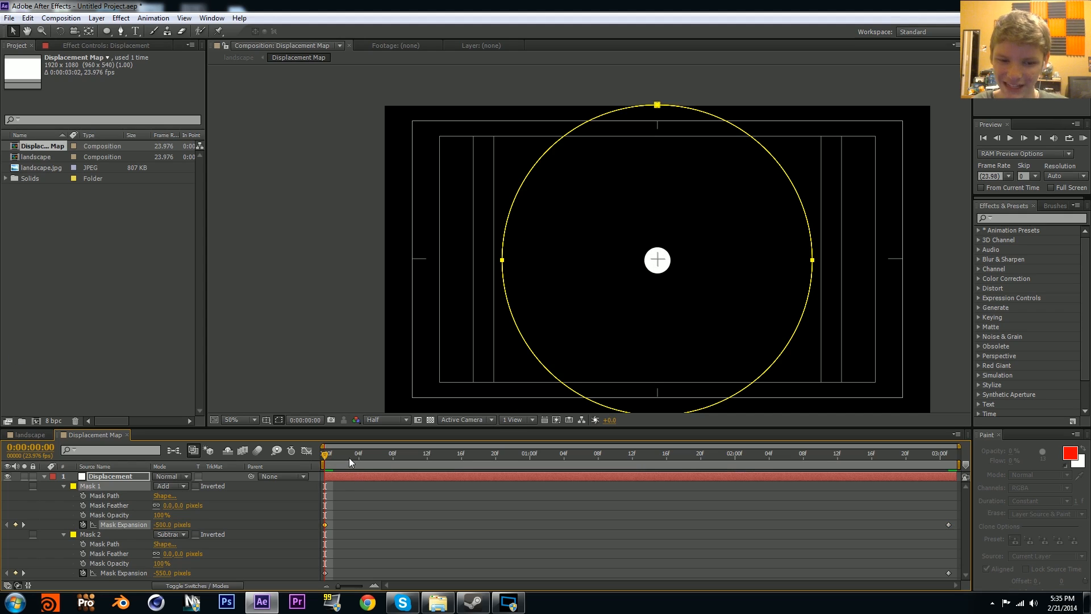
left_click_drag(327, 453, 844, 453)
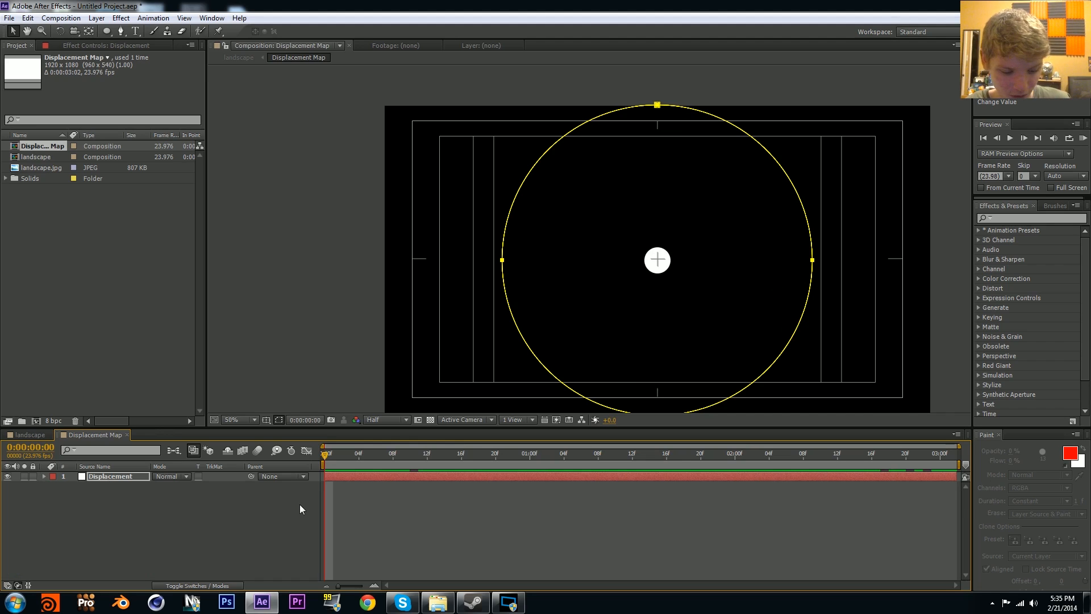
Step: Add a gray 808080 solid beneath the Displacement layer and check the ring at a later frame
left_click(538, 369)
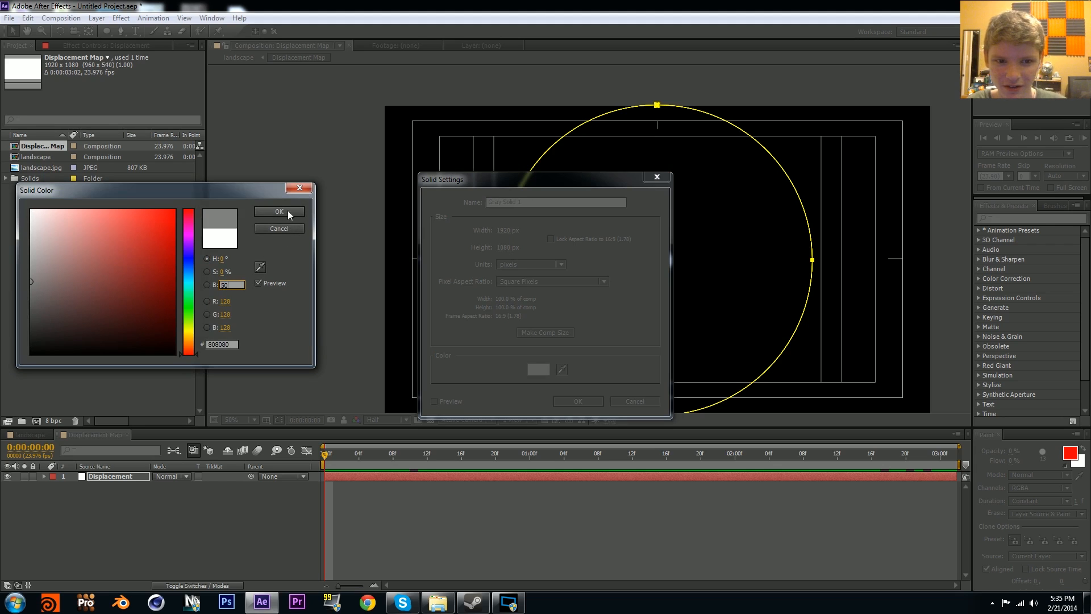
left_click(278, 212)
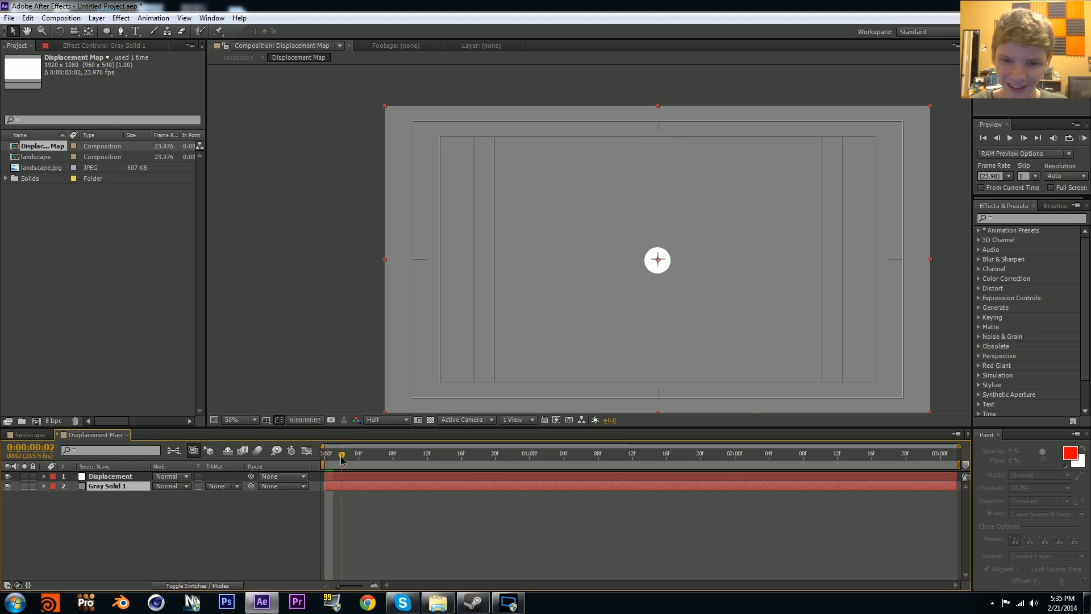
left_click(400, 453)
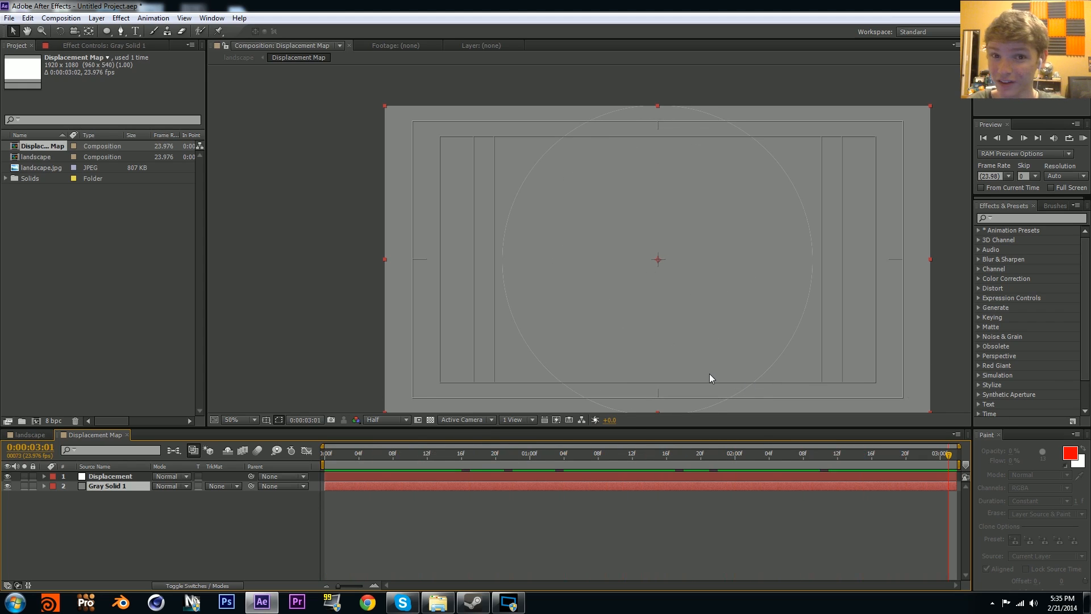
mouse_move(694, 576)
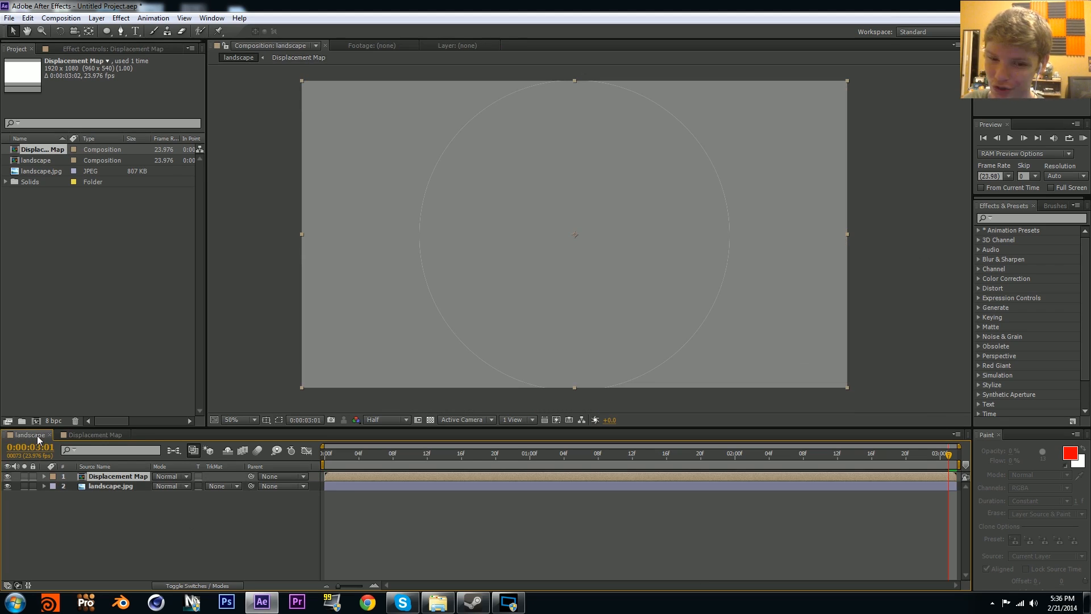
Step: In the landscape comp, move landscape.jpg above the Displacement Map layer
left_click(632, 453)
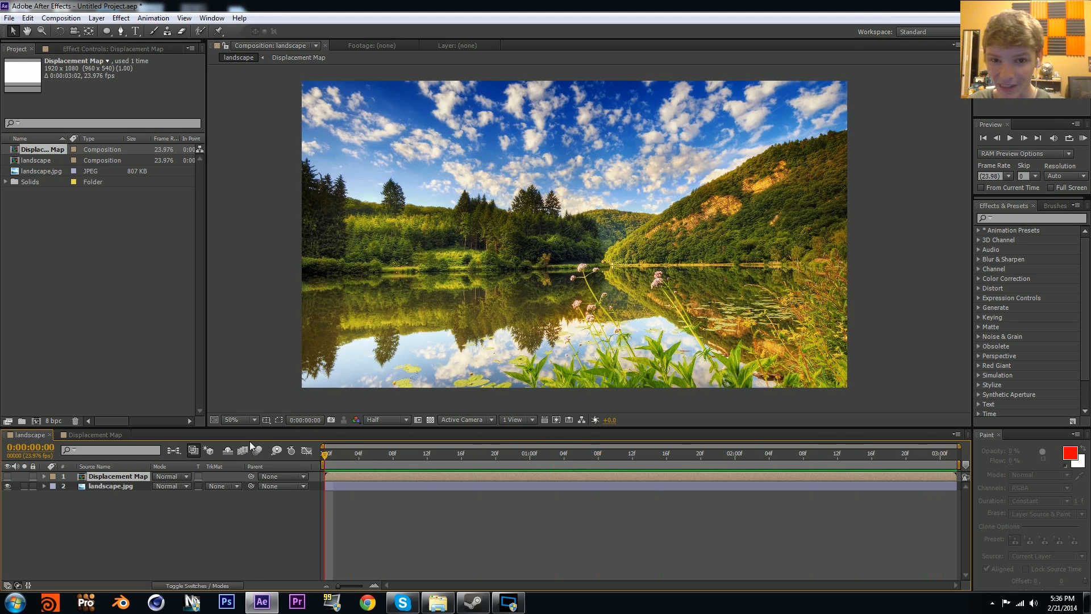
mouse_move(338, 490)
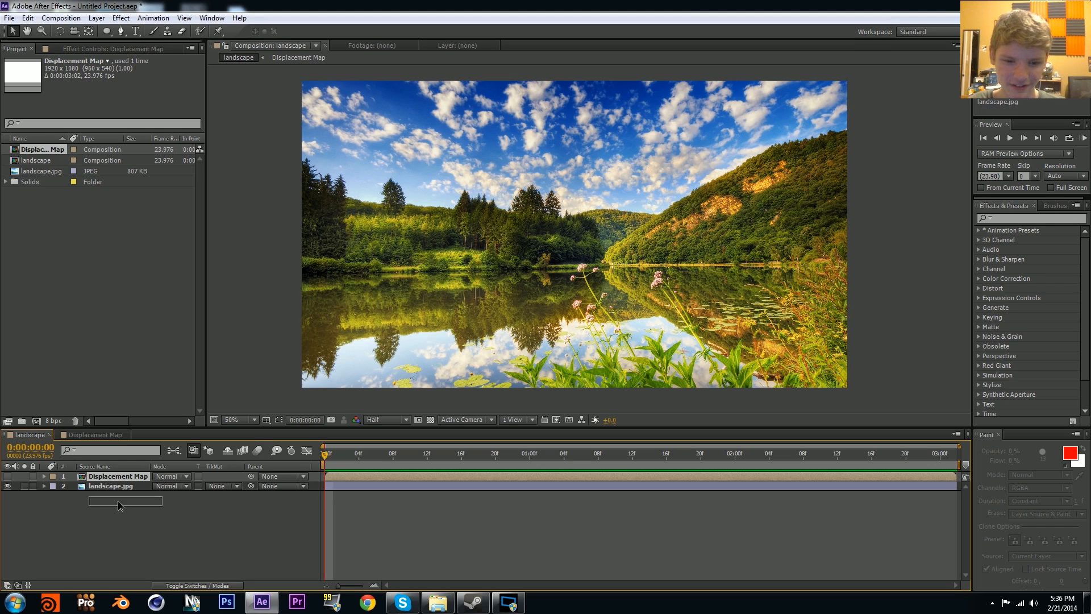
left_click_drag(118, 477, 118, 486)
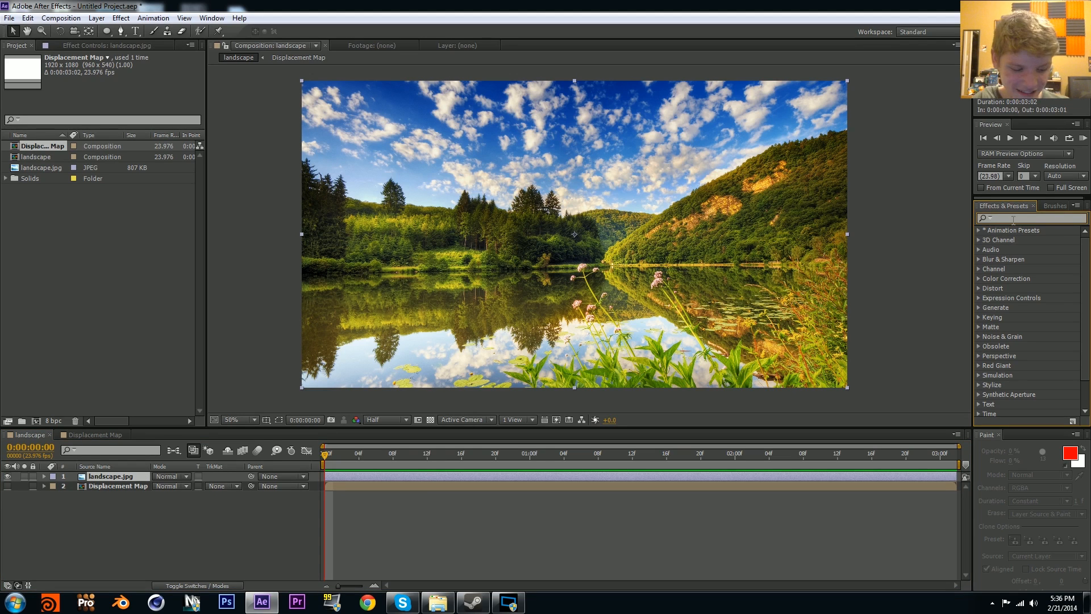
Step: Apply the Displacement Map effect to landscape.jpg via an Effects & Presets search for 'displacem'
type("displacem")
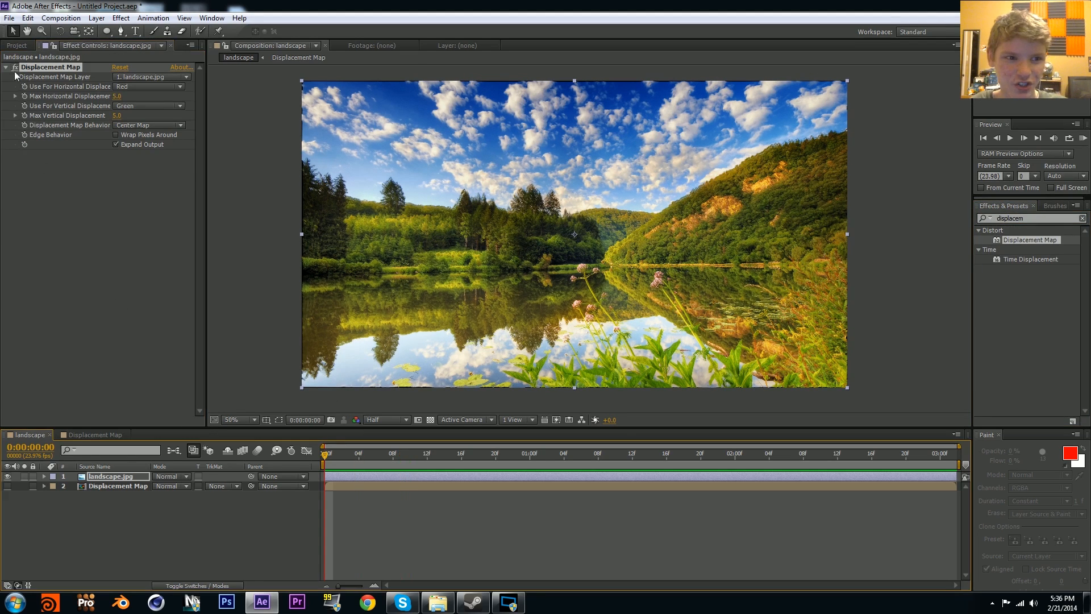
left_click(236, 420)
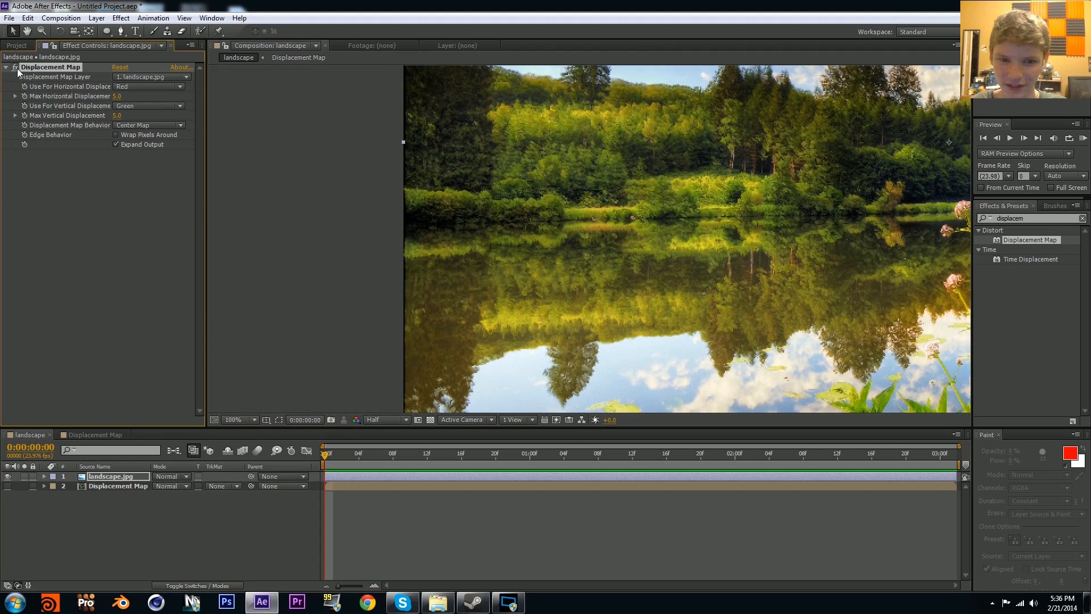
left_click(235, 419)
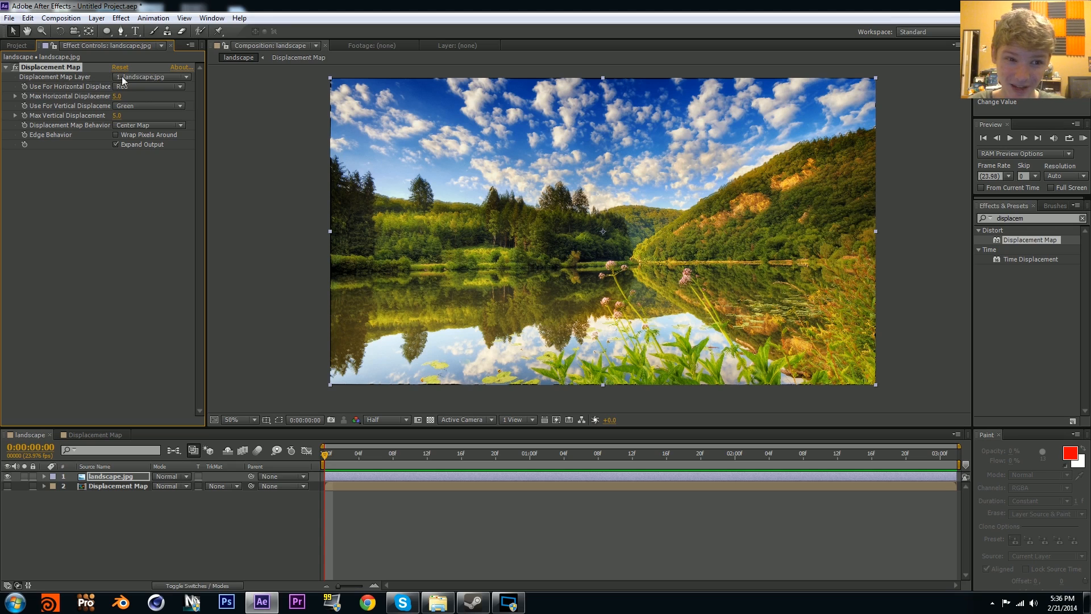
Step: Set the Displacement Map Layer to '2. Displacement Map' and preview the clip
left_click(151, 76)
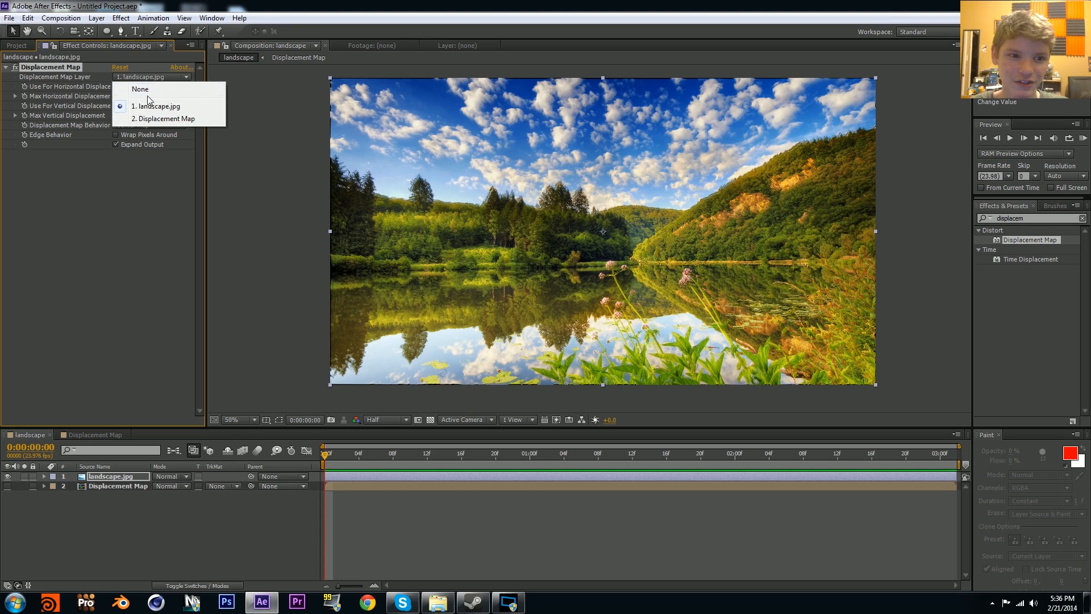
left_click(166, 118)
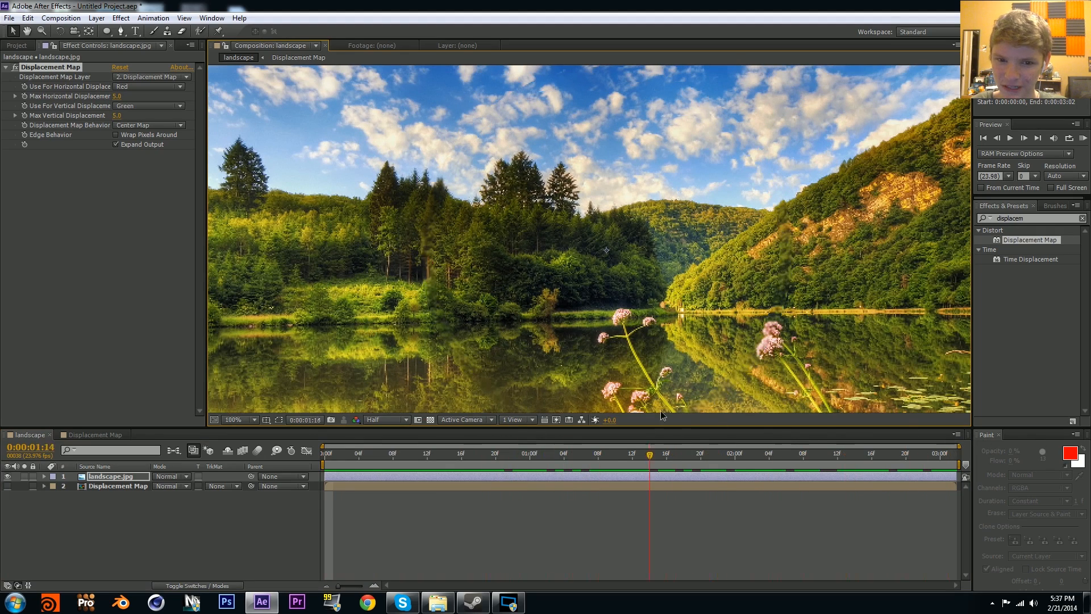
left_click(400, 453)
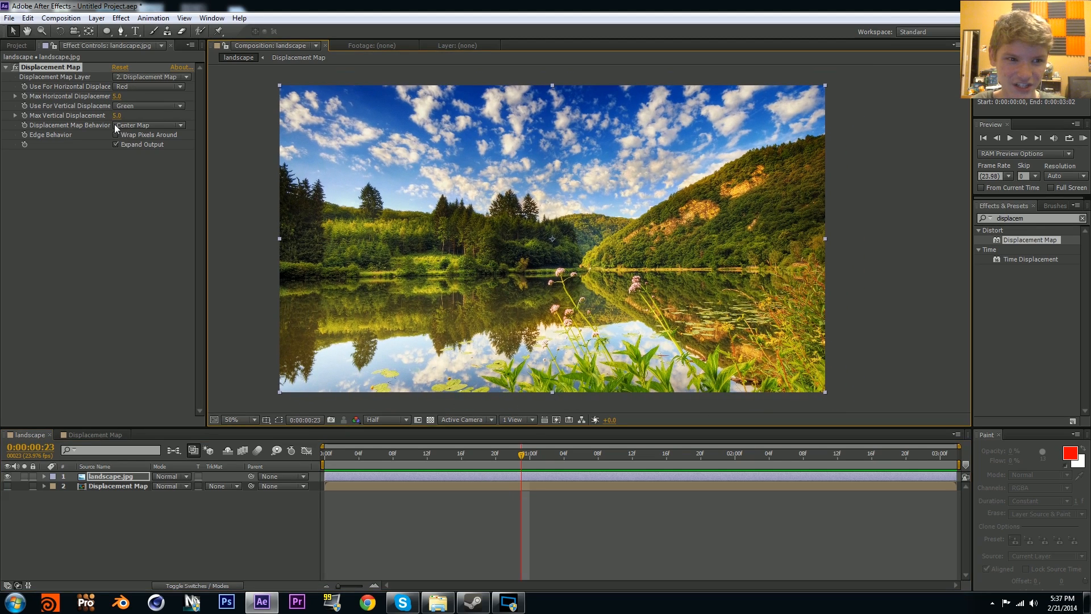
Step: Raise max displacement to 20, preview, then set Max Horizontal Displacement to 7
left_click(124, 115)
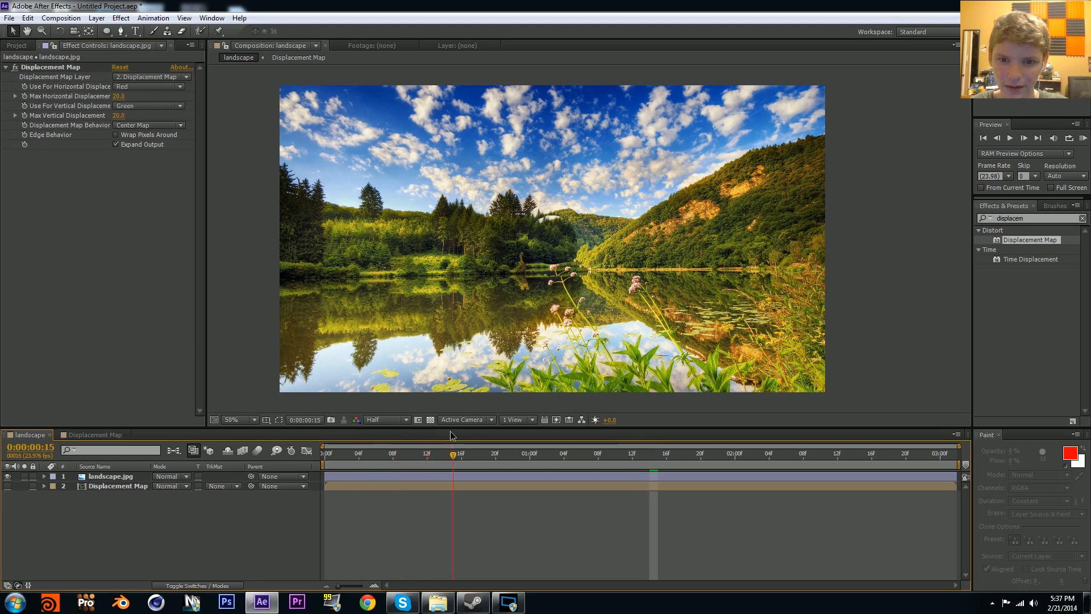
left_click(759, 453)
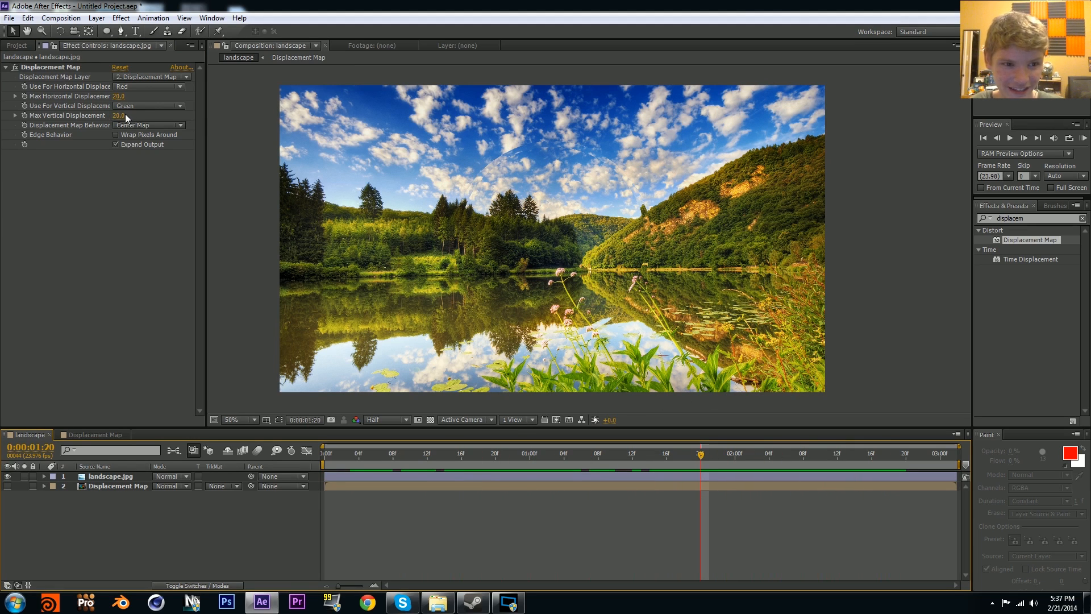
left_click(121, 115)
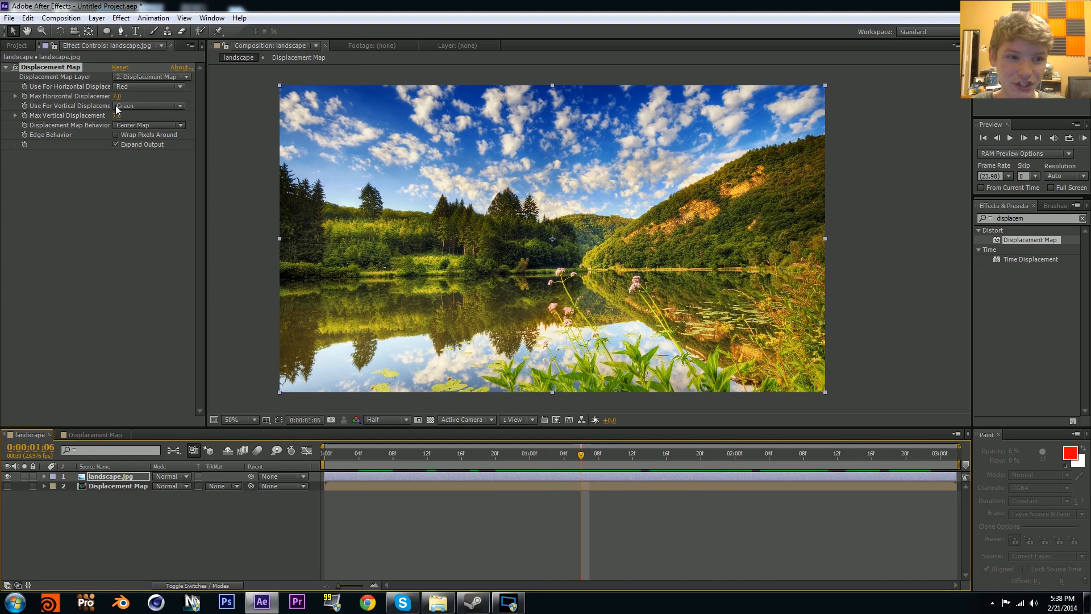
Step: Set Use For Vertical Displacement to Luminance, then choose a channel for horizontal displacement
left_click(149, 105)
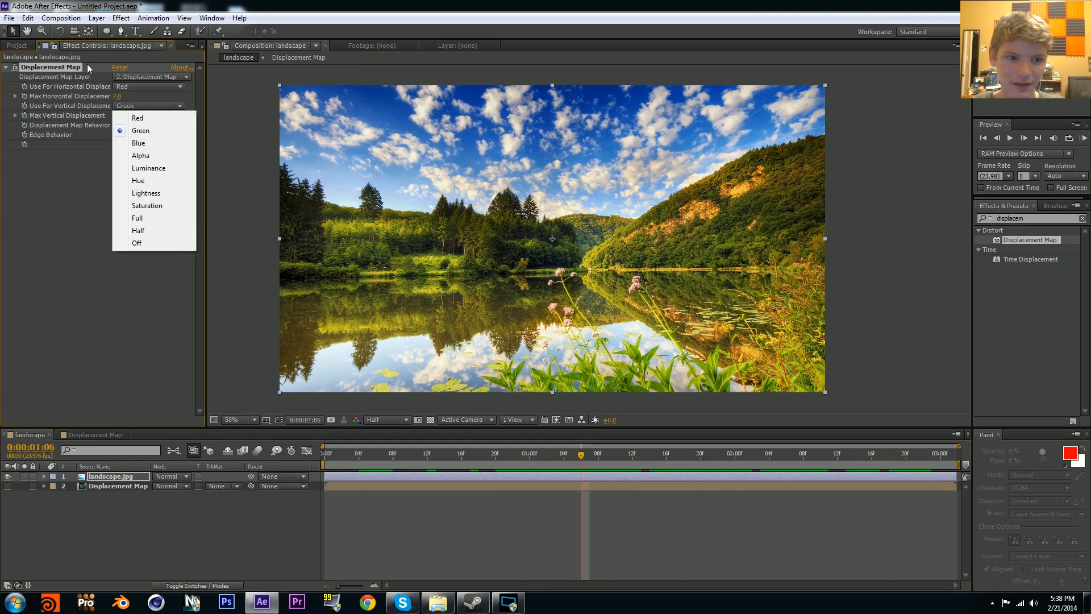
mouse_move(147, 181)
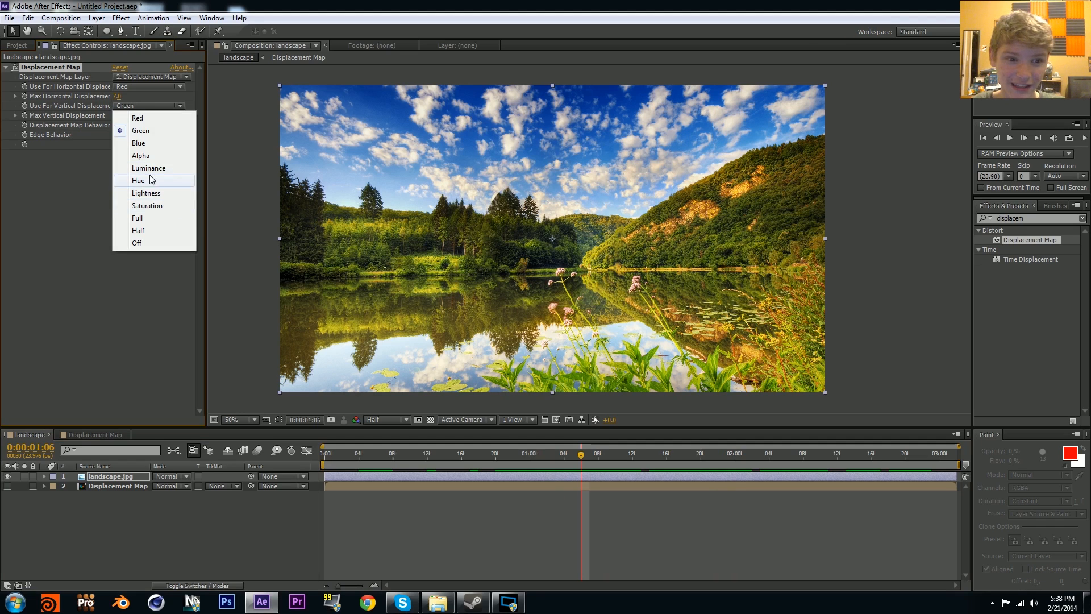
left_click(148, 168)
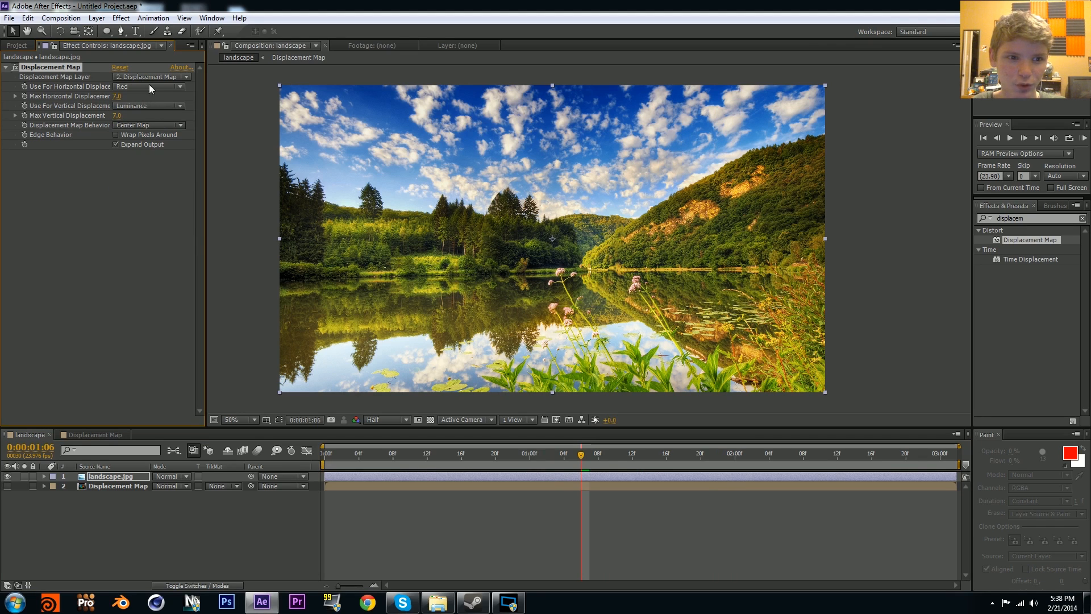
left_click(146, 86)
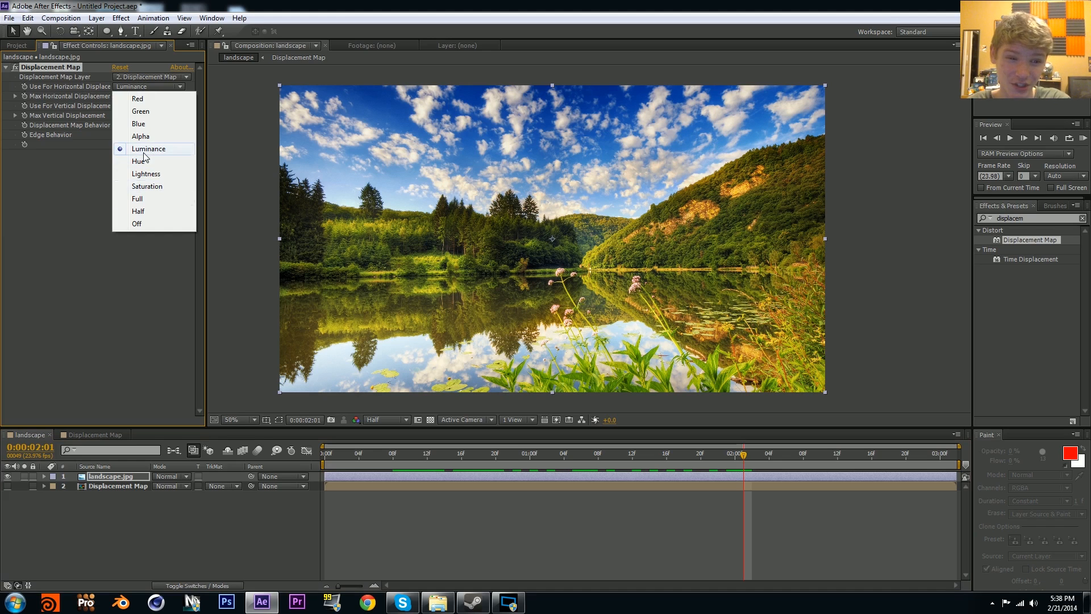
mouse_move(157, 202)
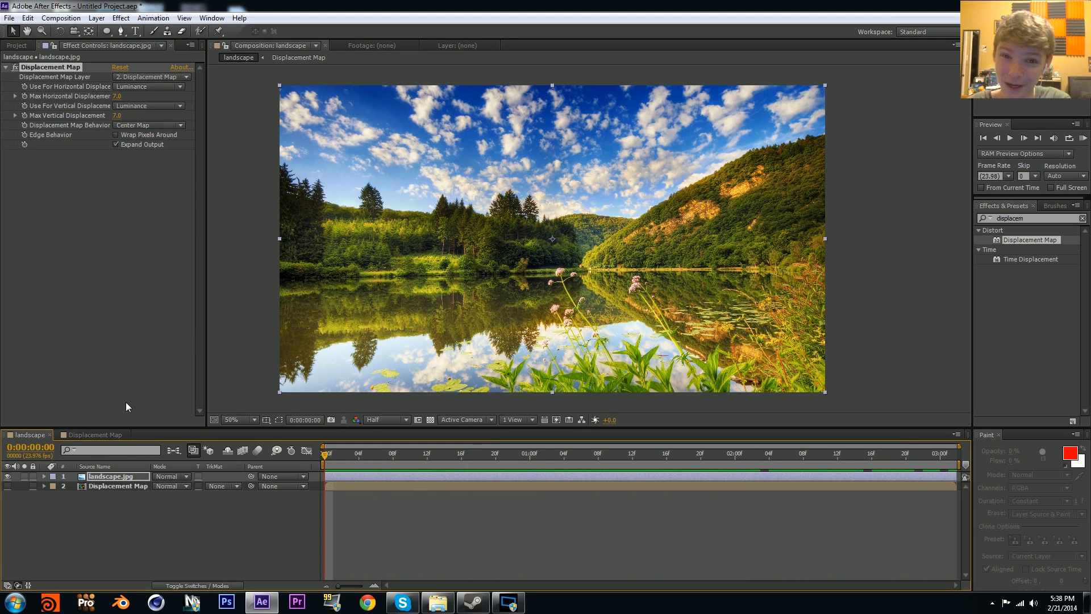
mouse_move(101, 393)
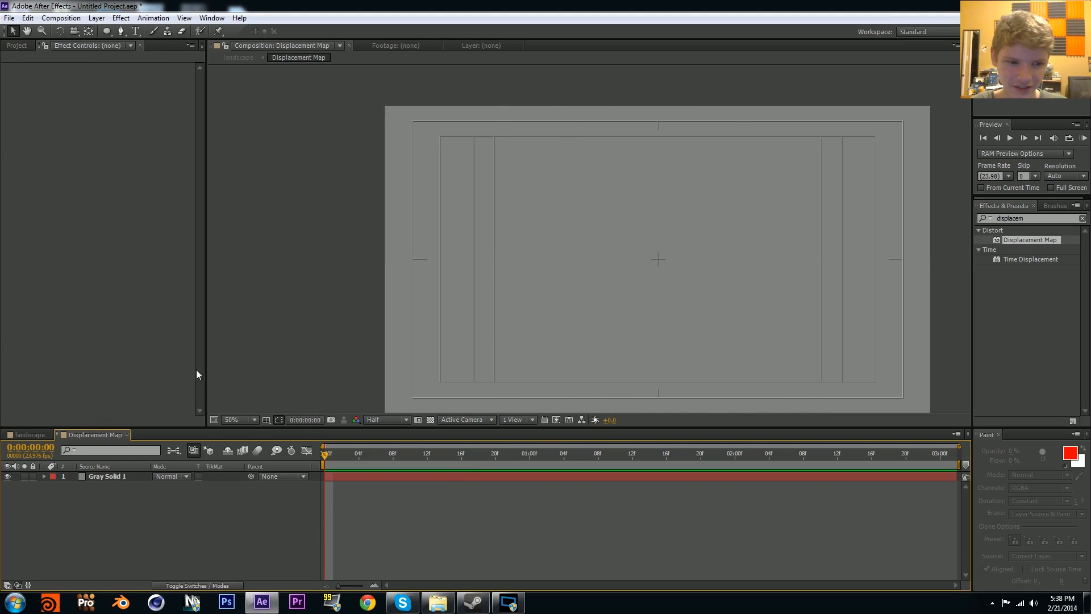
Step: Add the landscape photo and create a white, comp-sized solid named 'Displace'
left_click(17, 46)
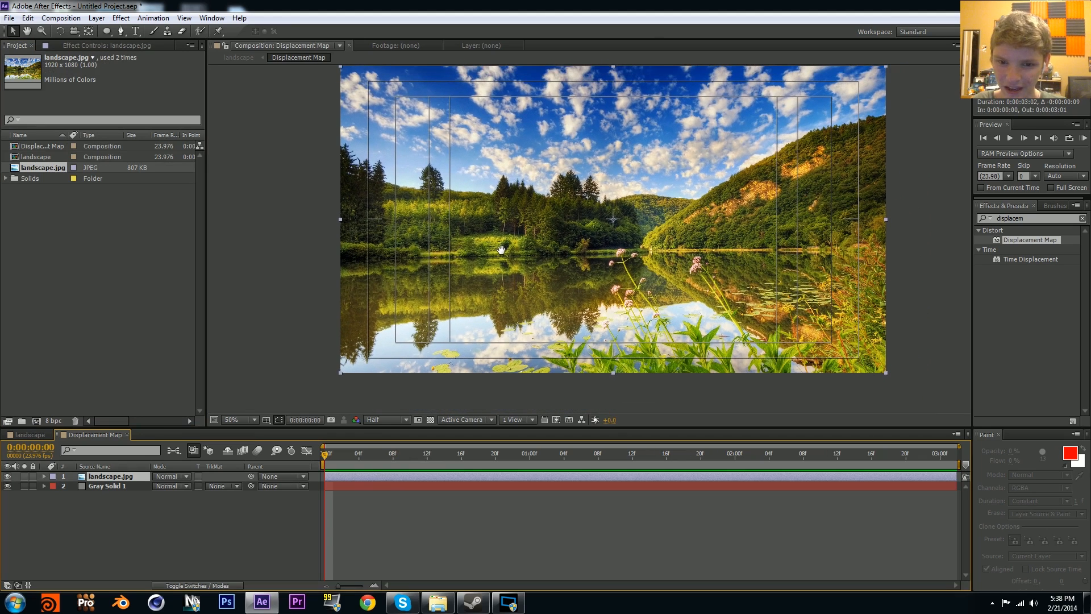
double_click(112, 486)
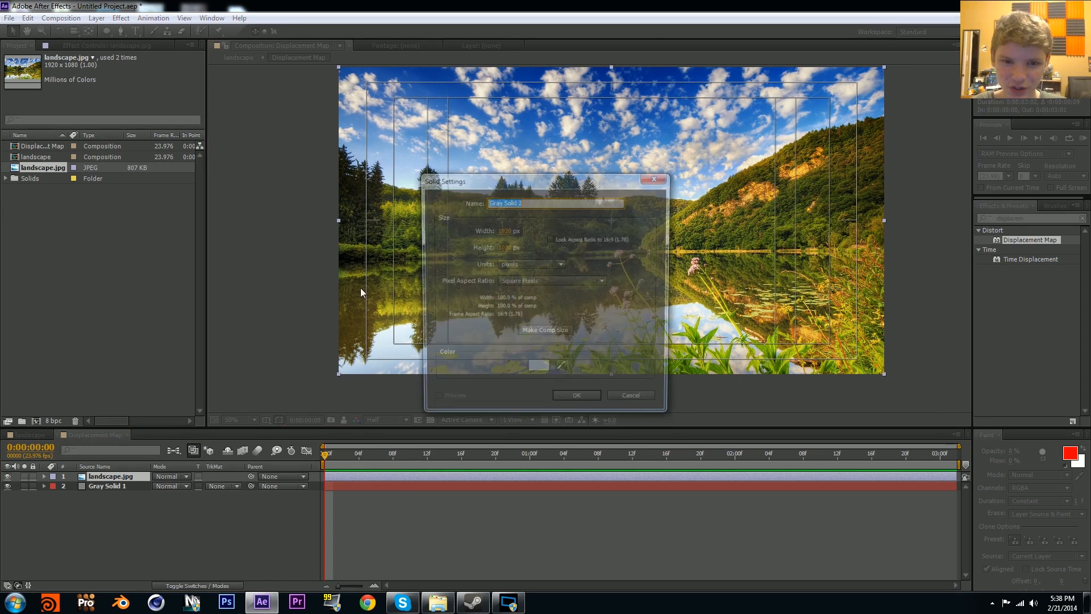
left_click(539, 365)
type("D")
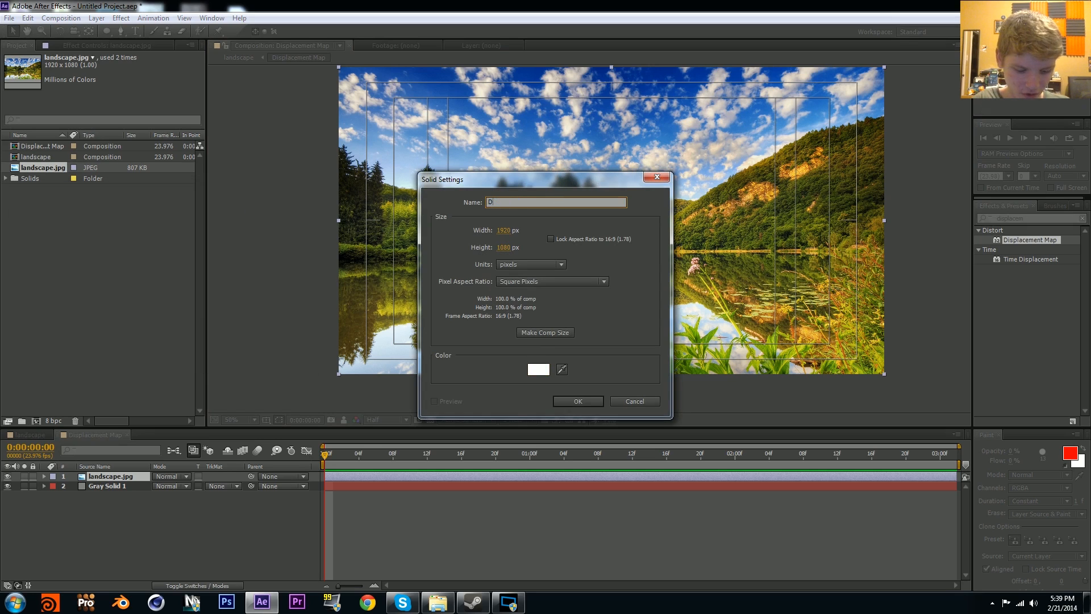
left_click(576, 401)
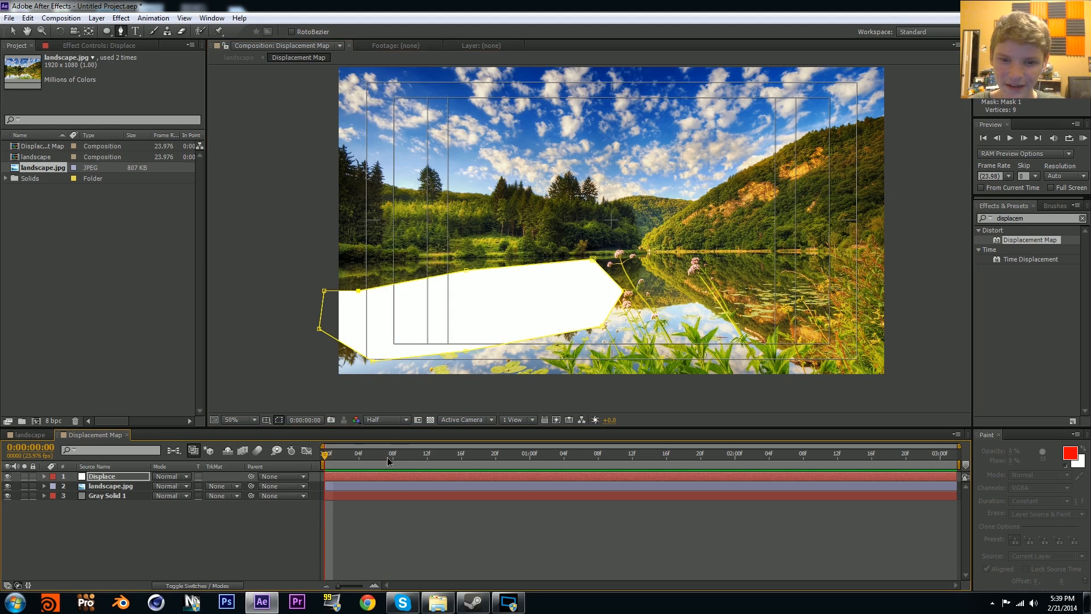
mouse_move(525, 267)
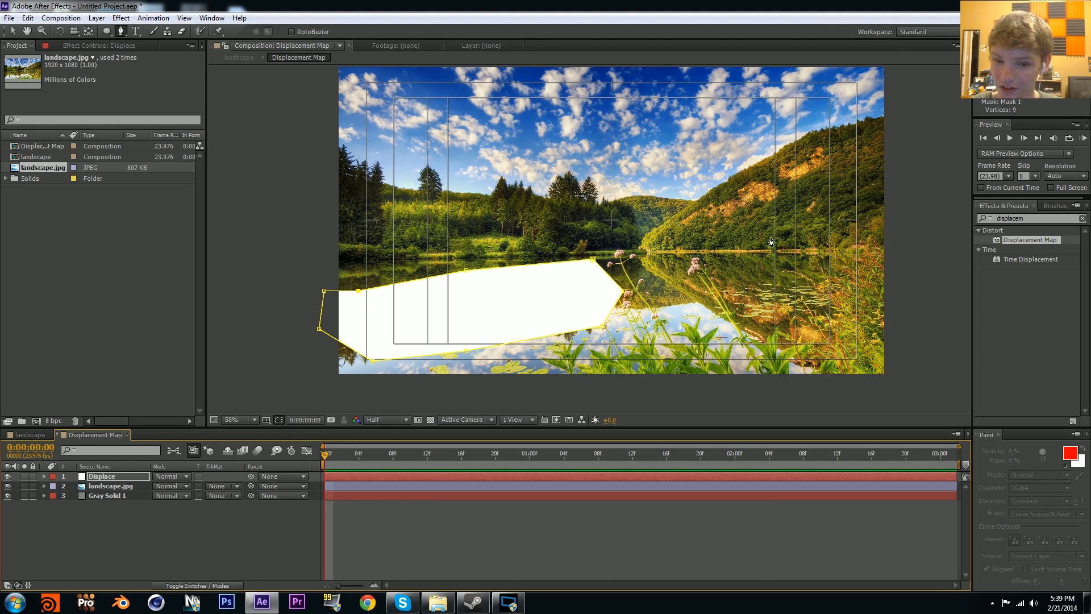
Step: Search Effects & Presets for 'fracta' to find Fractal Noise
type("f")
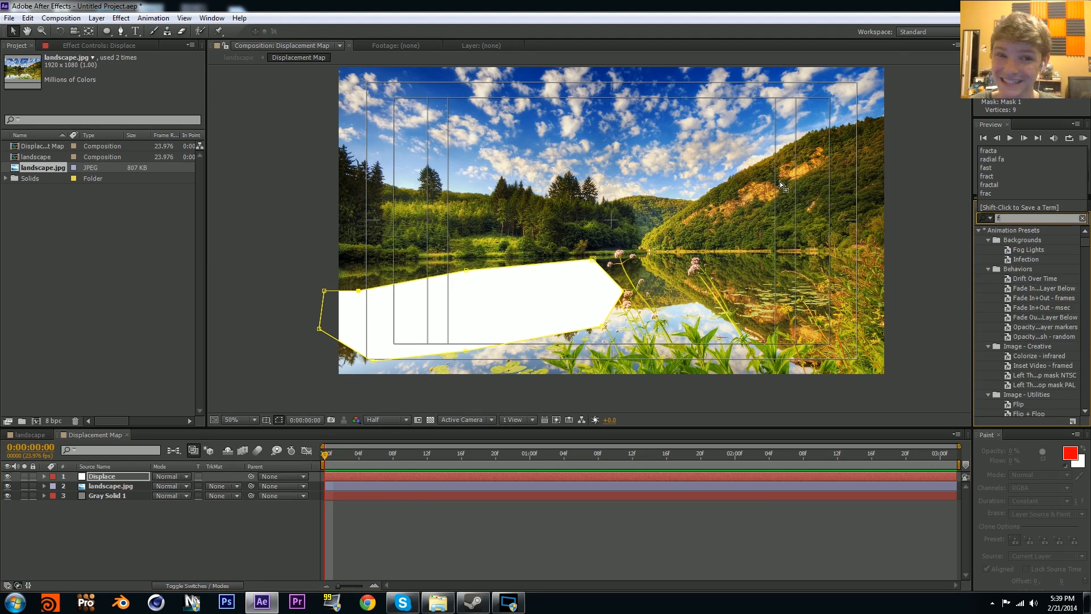
type("racta")
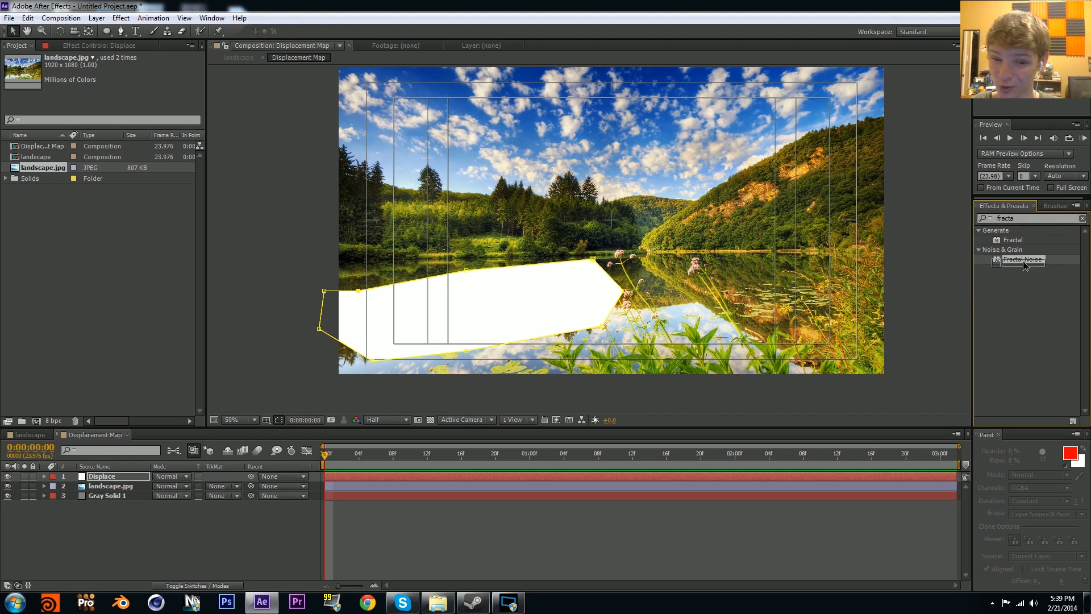
Step: Apply Fractal Noise to Displace with Contrast 250 and a time*150 Evolution expression
double_click(1022, 260)
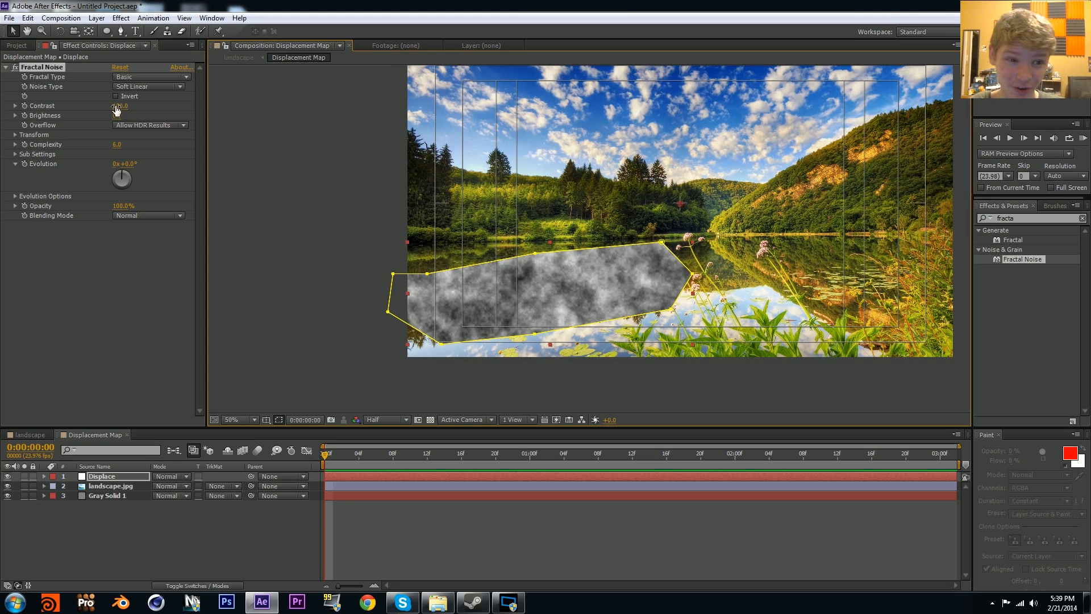
left_click(119, 106)
type("250")
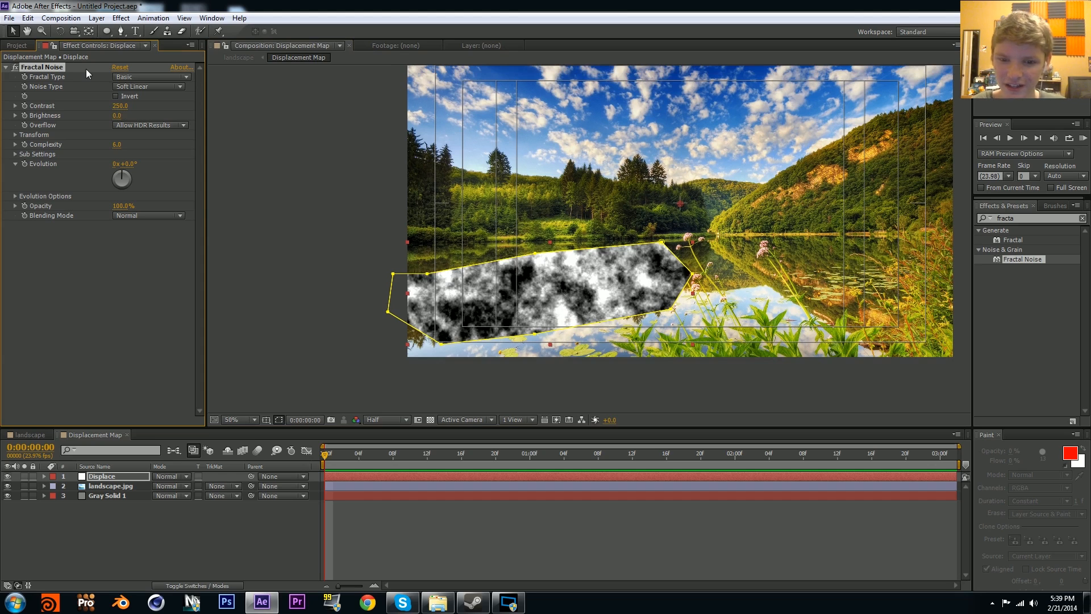
mouse_move(41, 159)
type("time*150")
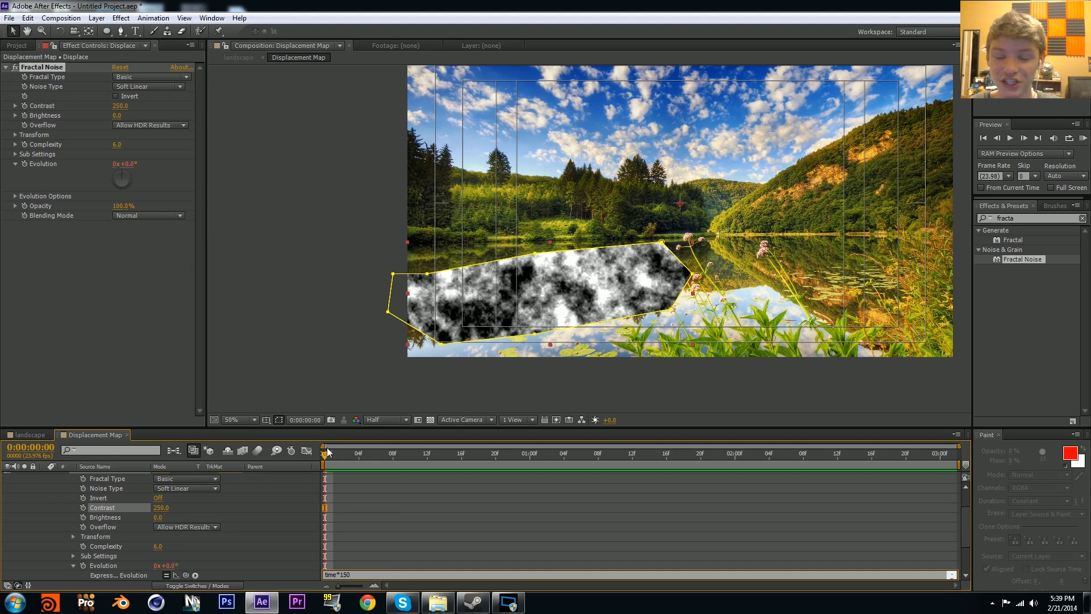
mouse_move(338, 453)
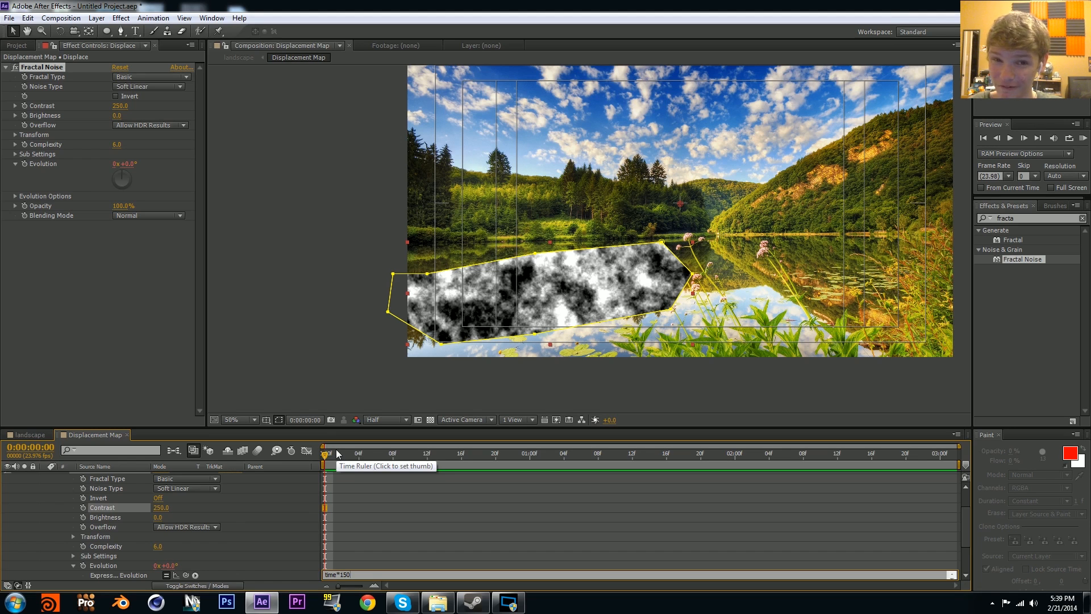
left_click(838, 453)
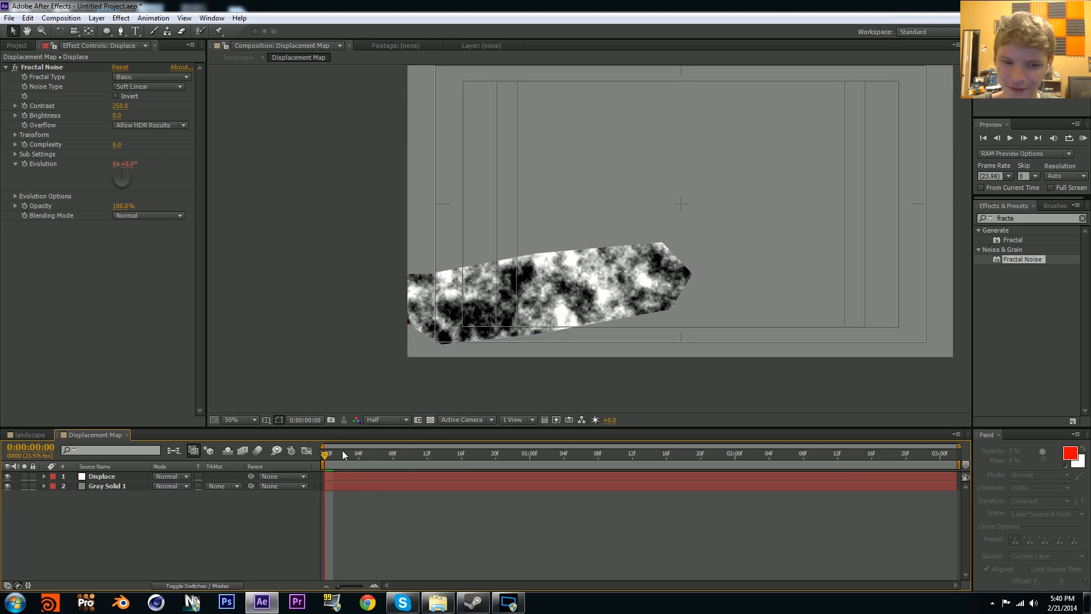
Step: Feather the Displace mask by 29 px and go back to the landscape comp
left_click(855, 453)
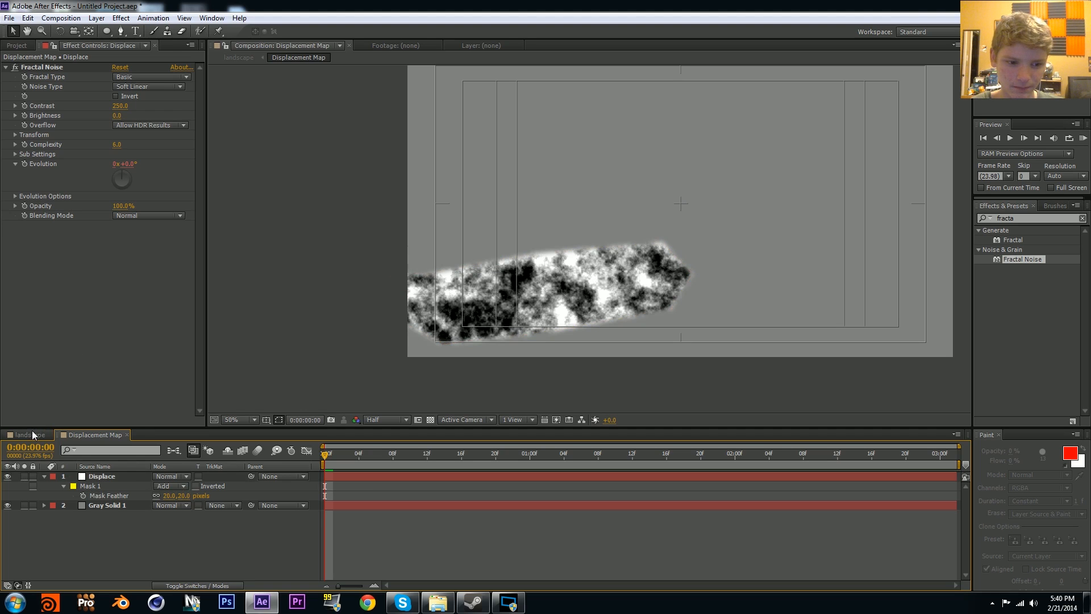
left_click(25, 435)
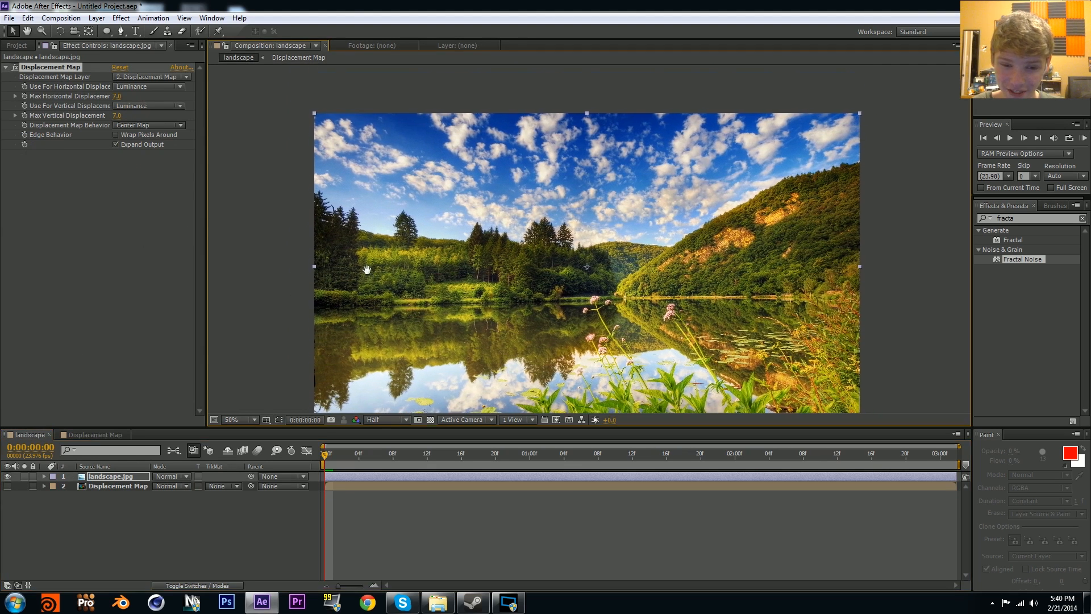
left_click(148, 76)
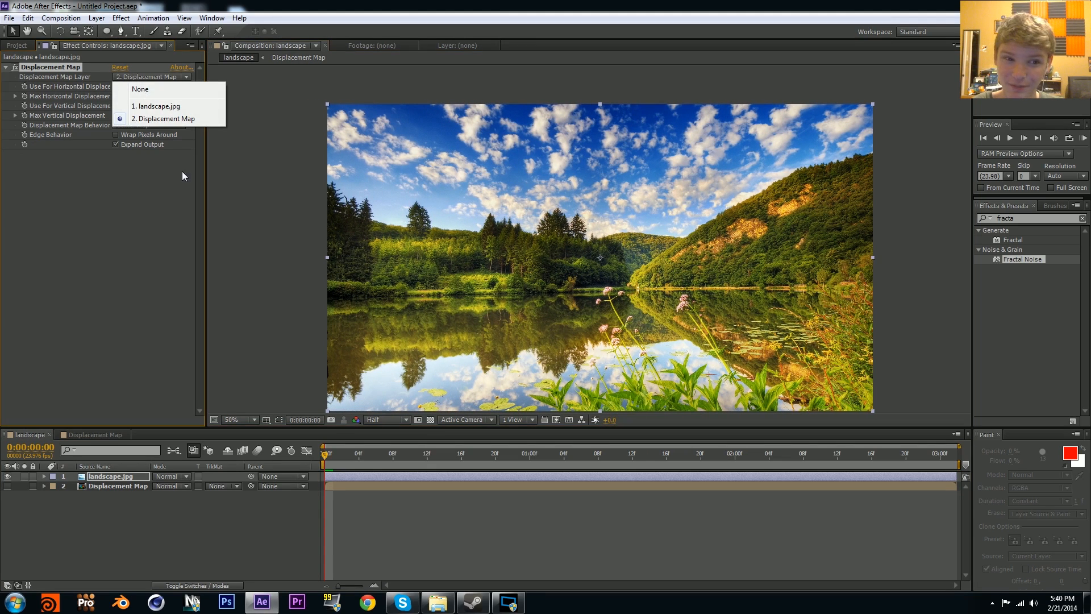
mouse_move(270, 334)
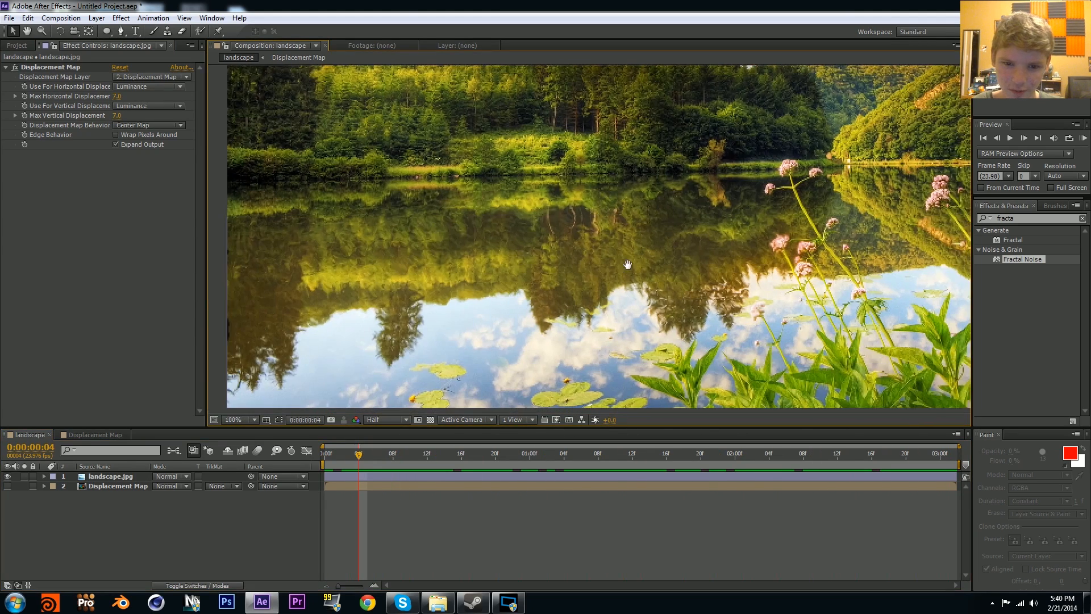
left_click(811, 453)
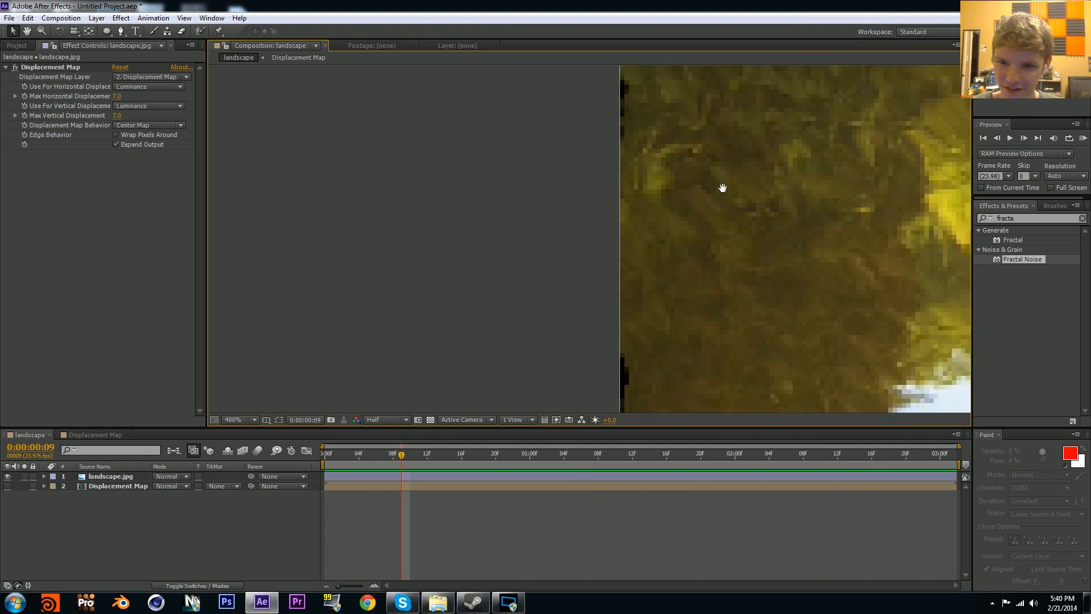
left_click_drag(722, 188, 595, 180)
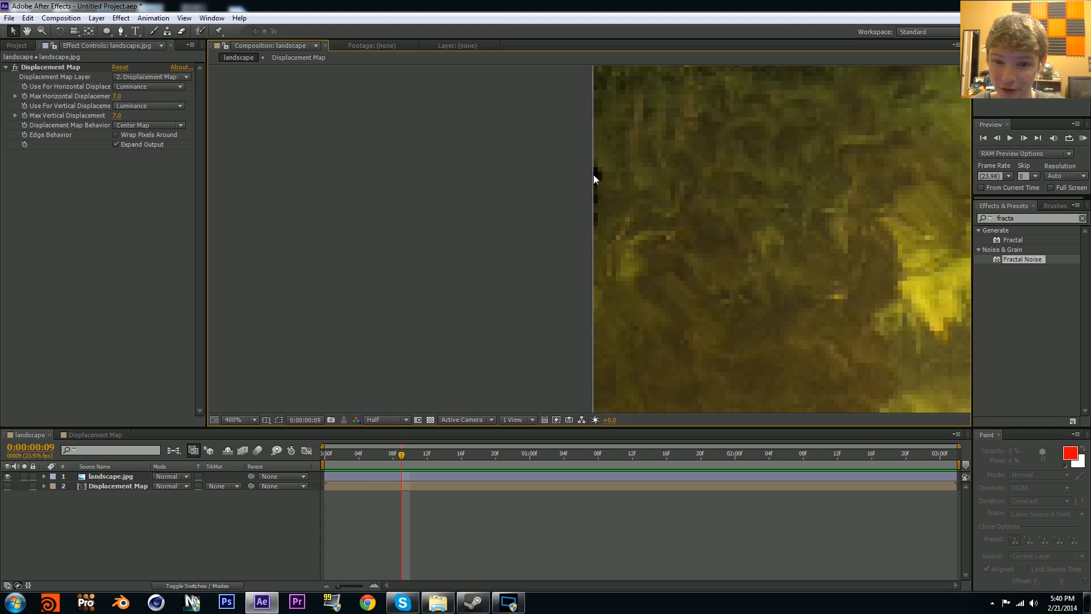
mouse_move(609, 229)
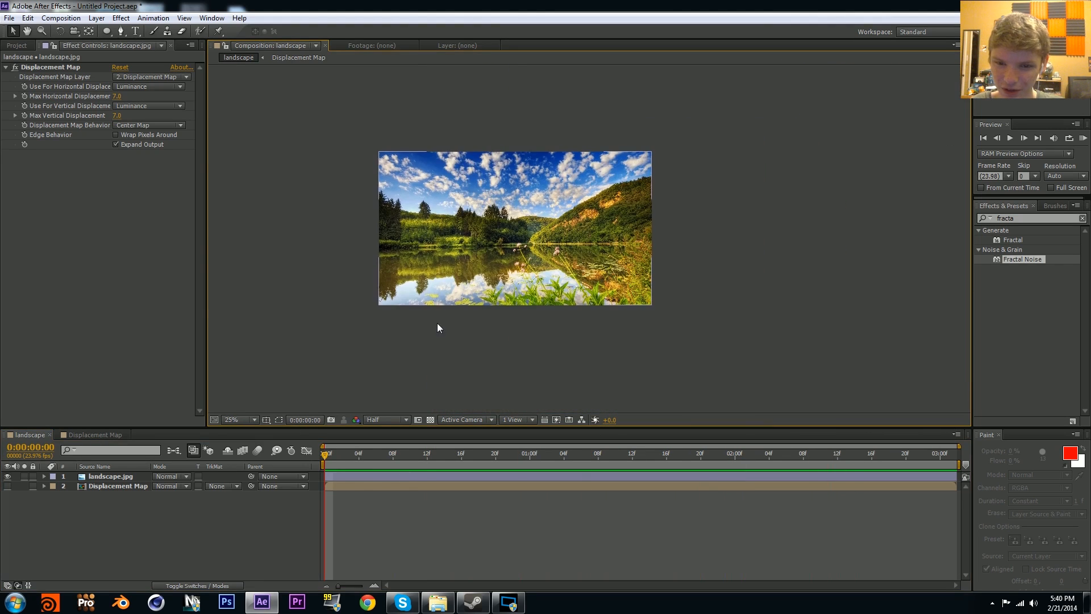
left_click(248, 420)
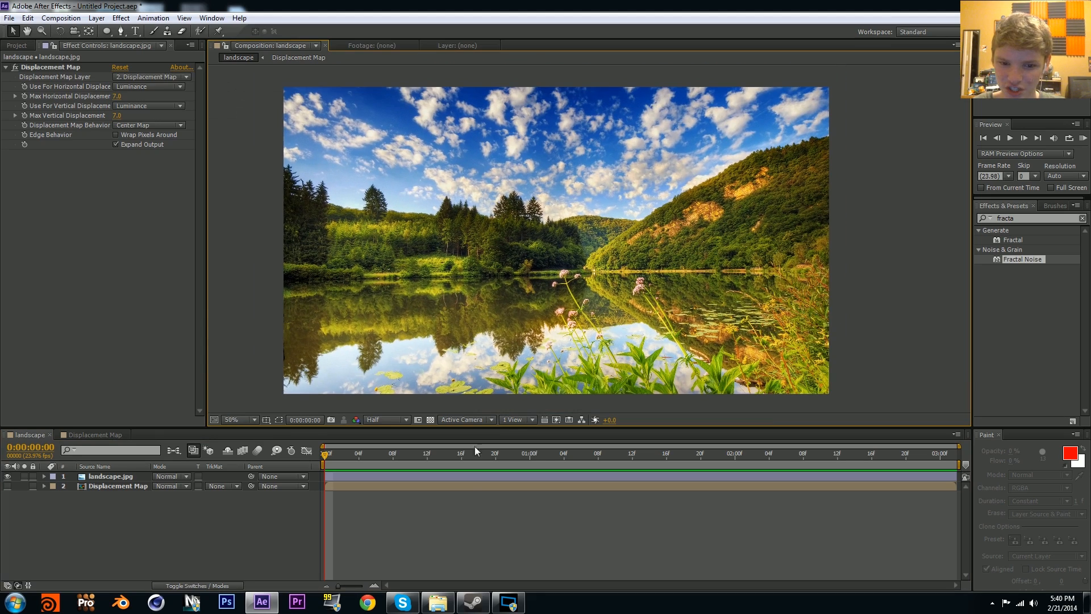
Step: Scale the landscape and Displacement Map layers to 110%, zooming in to check the ripples
left_click(118, 486)
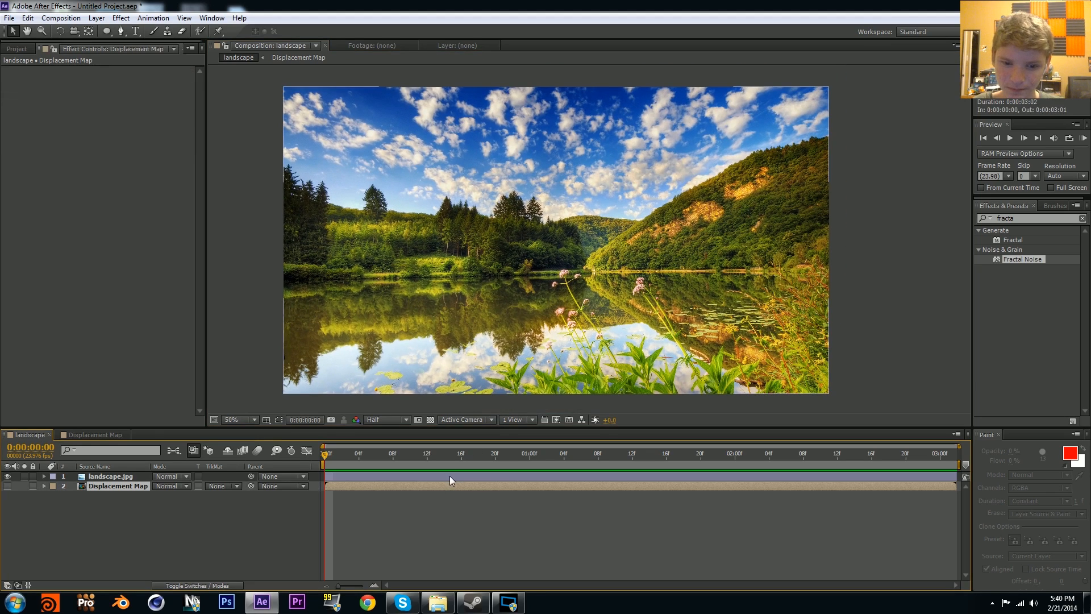
key("s")
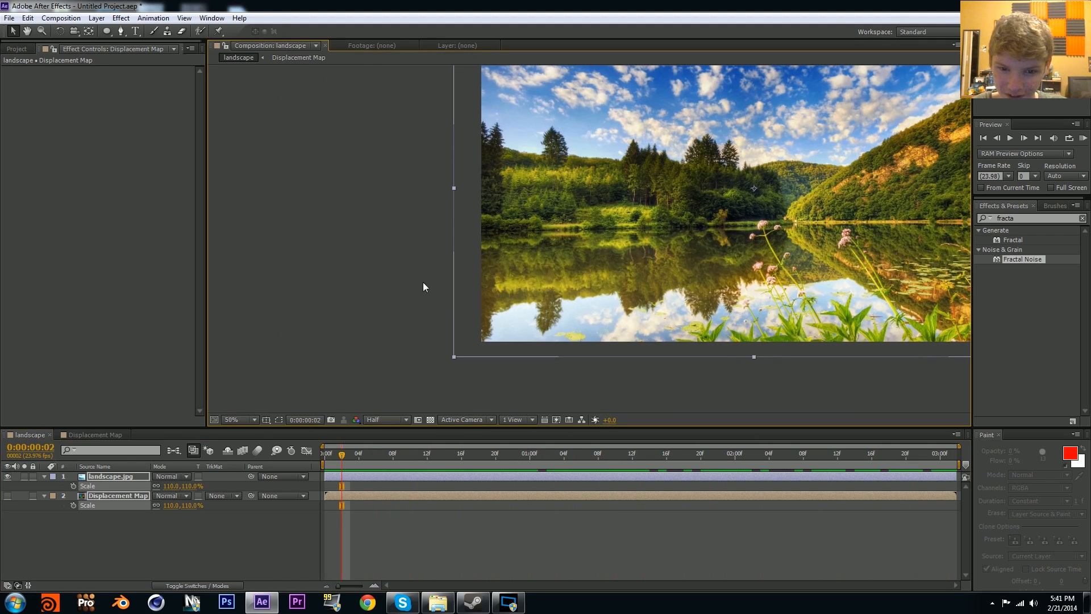
left_click(236, 419)
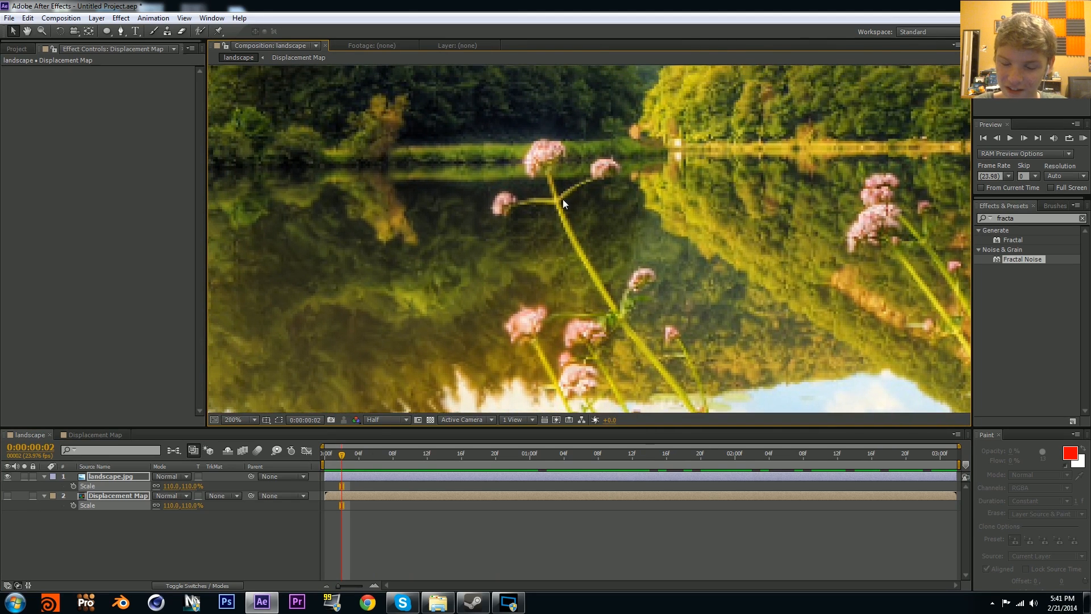
left_click(237, 419)
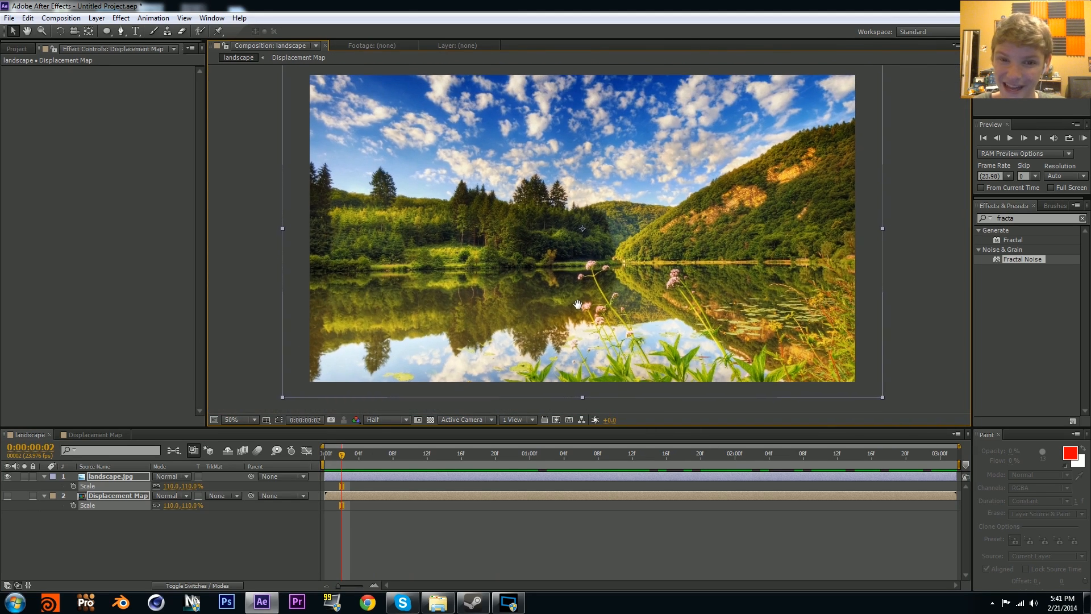